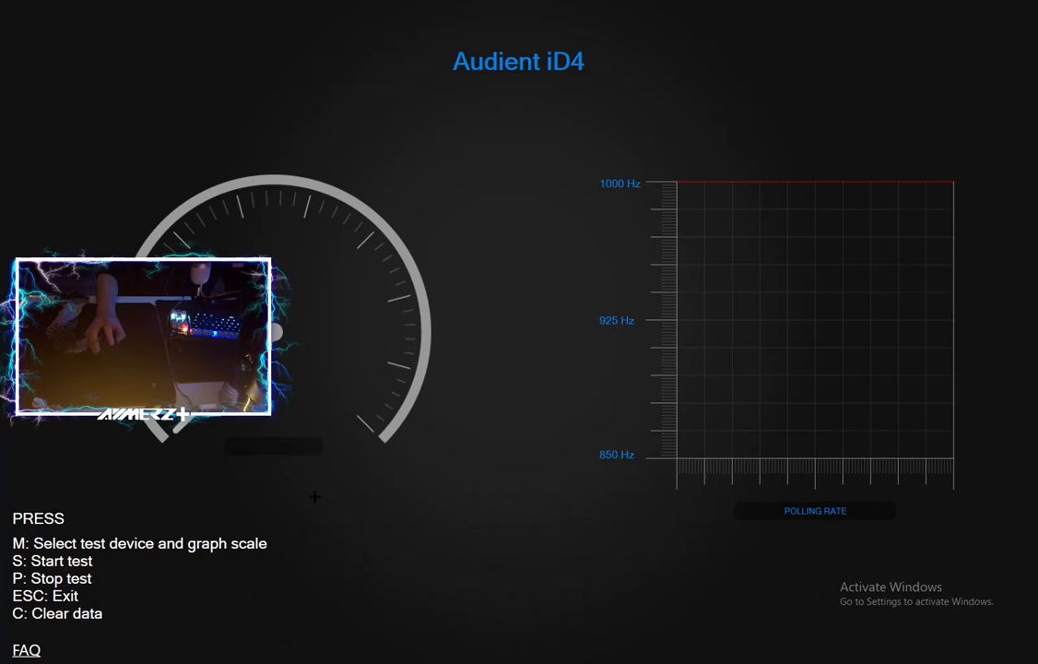
mouse_move(233, 491)
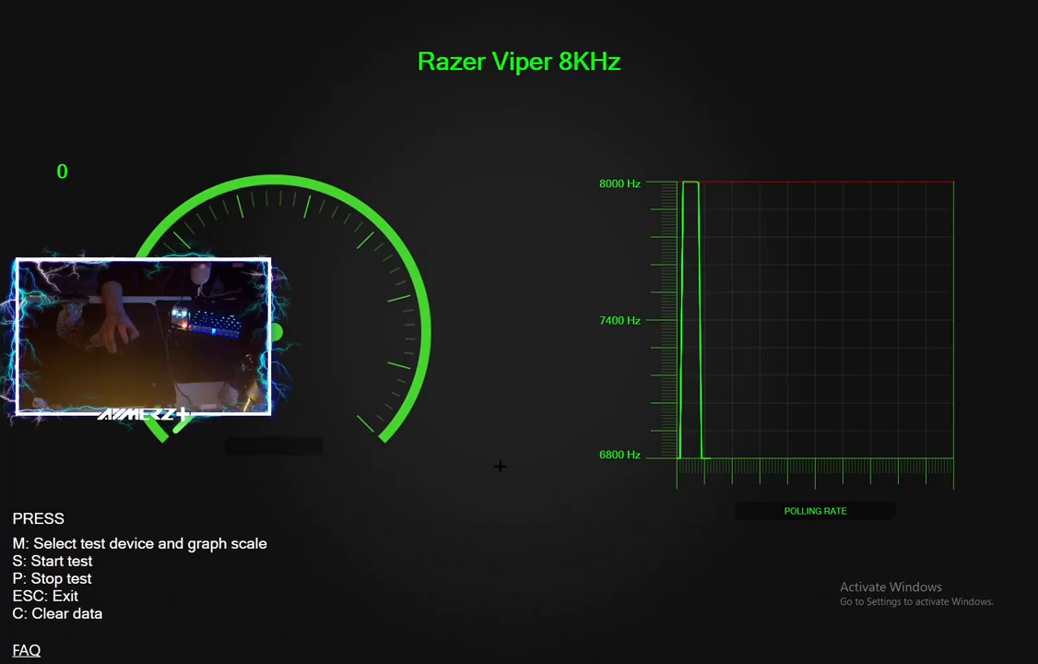
- Show the tester settings with Razer Viper 8KHz as device and 8000 Hz graph scale
key(m)
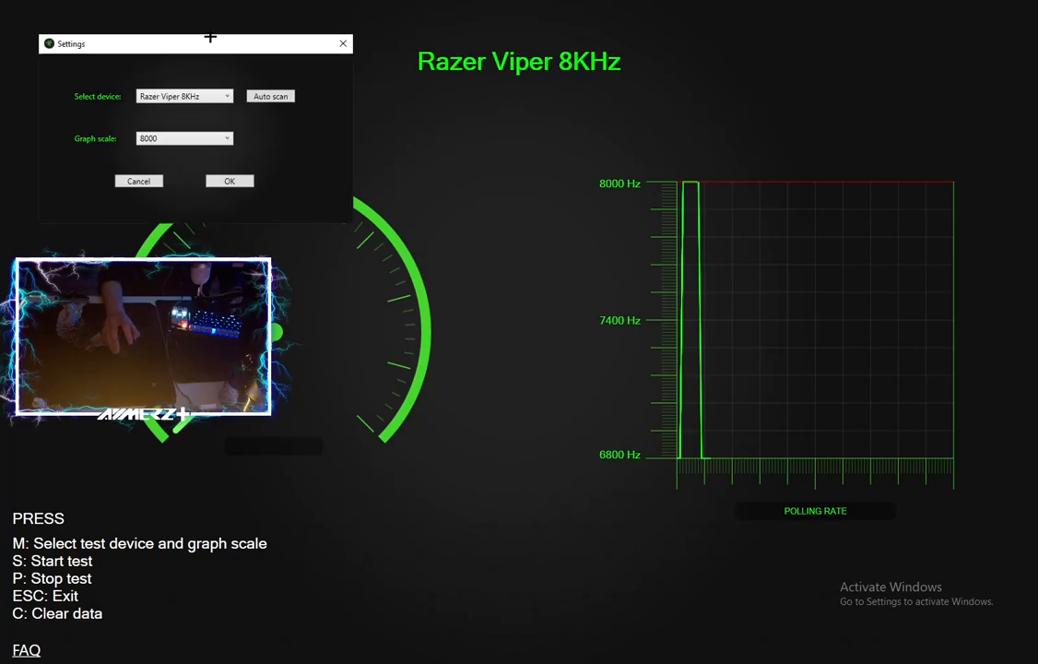
drag(196, 44, 610, 174)
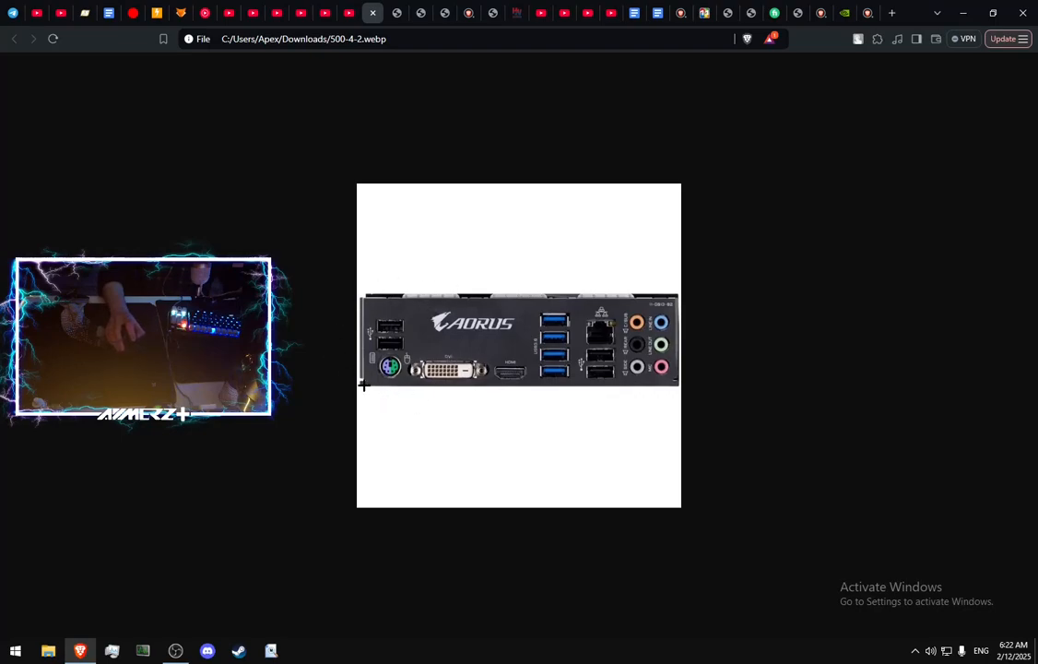
mouse_move(391, 417)
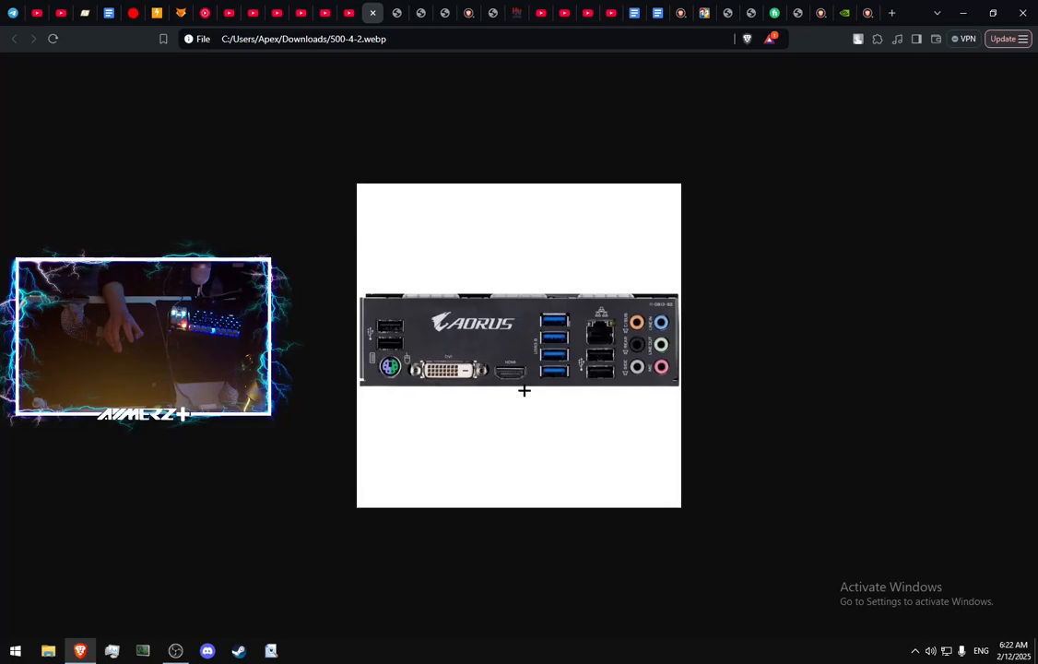
mouse_move(561, 293)
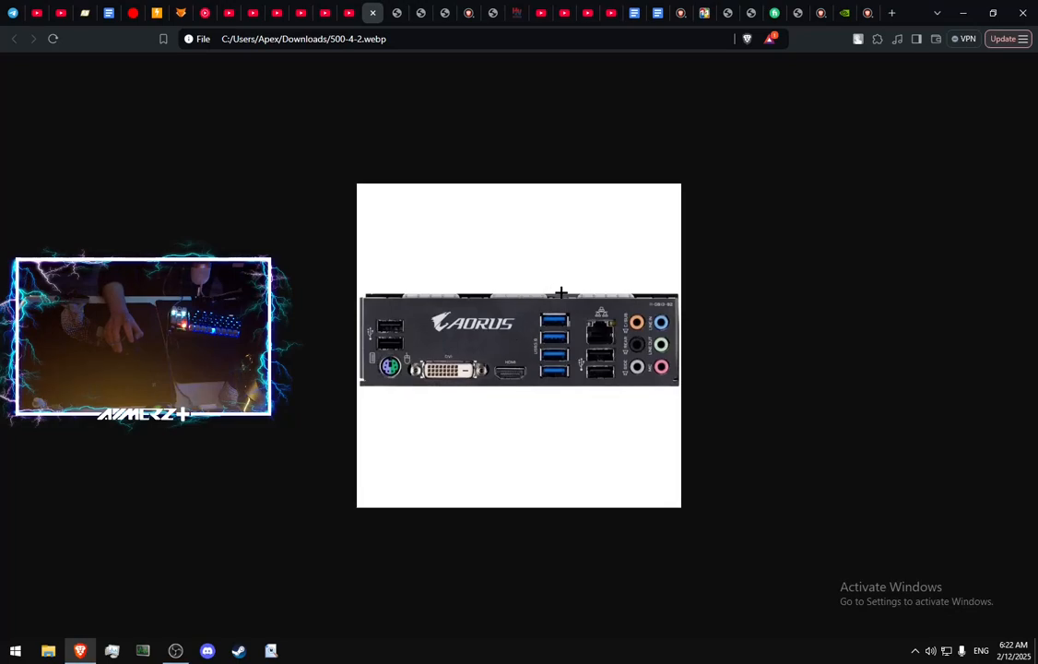
mouse_move(547, 401)
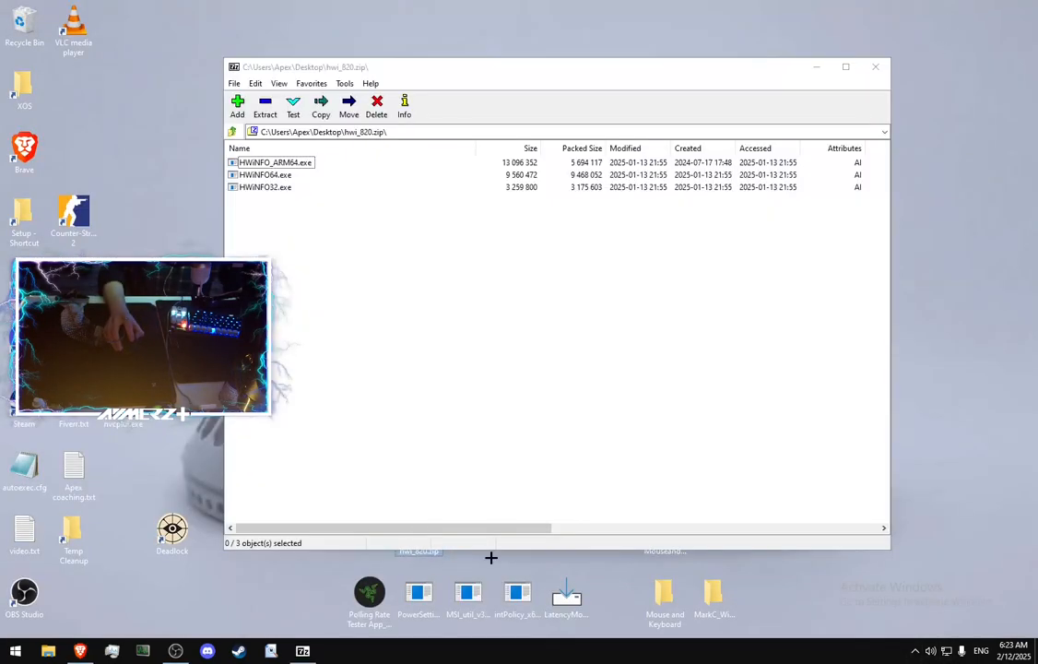
- Return to the AORUS motherboard rear I/O photo in Brave
click(265, 175)
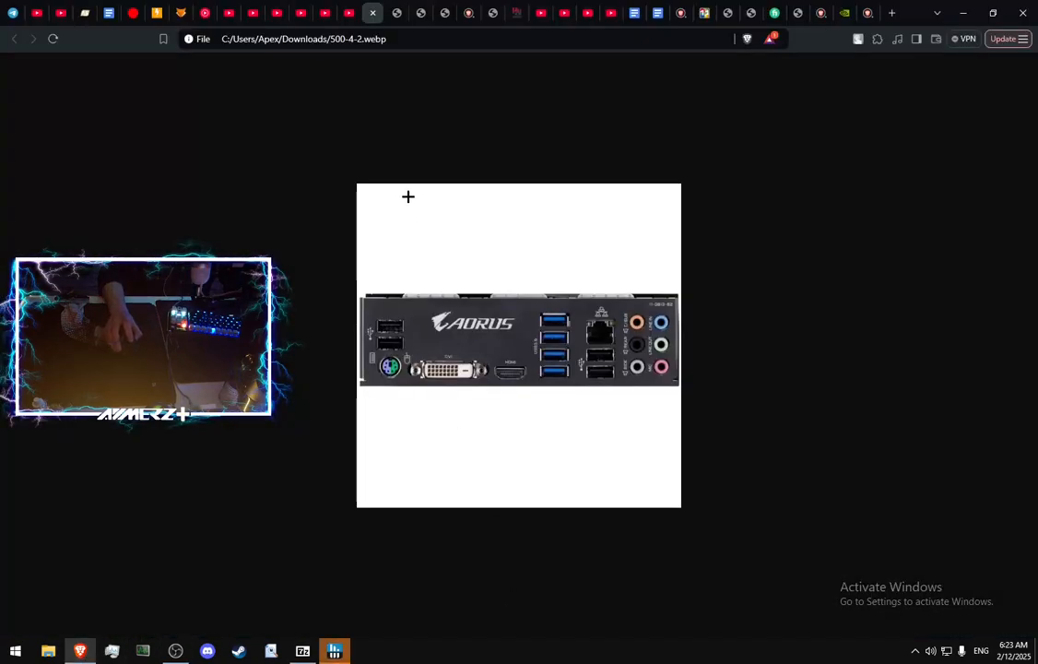
mouse_move(417, 234)
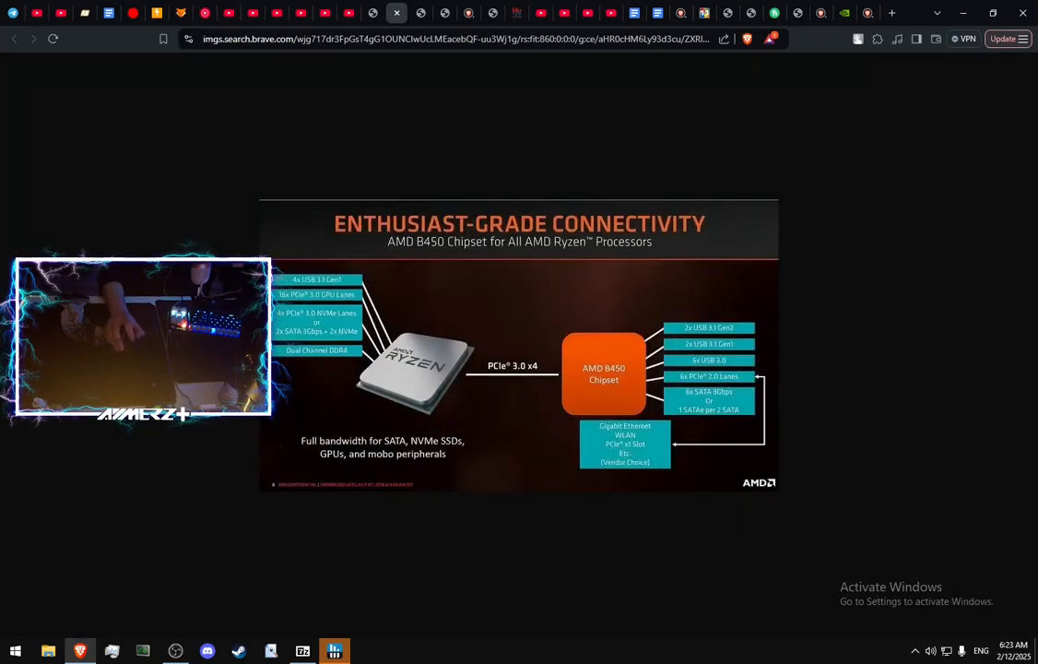
mouse_move(347, 280)
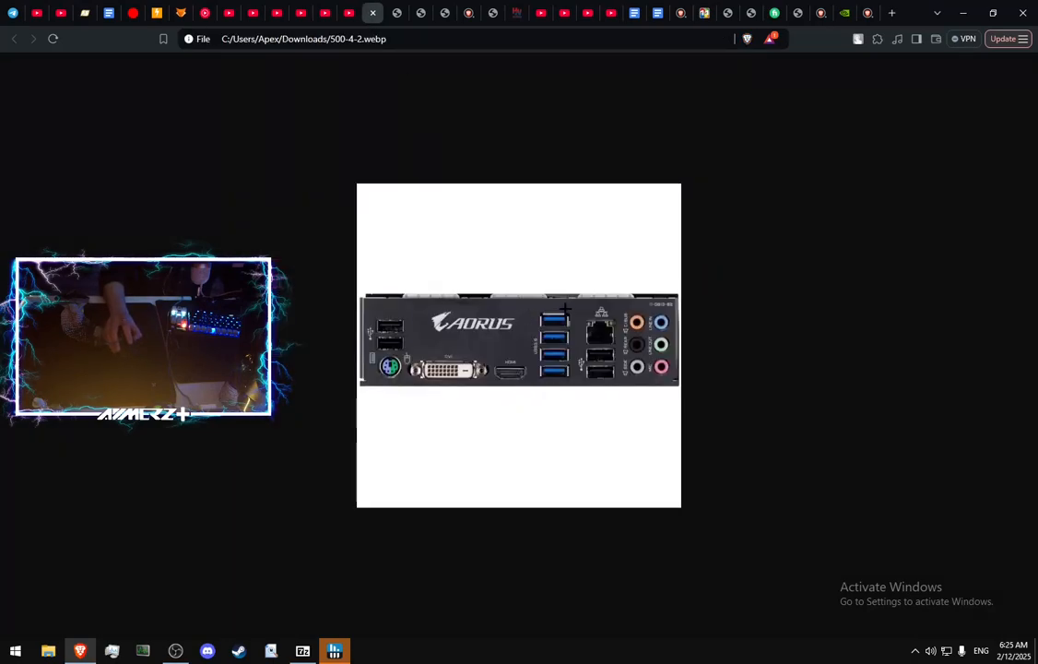
mouse_move(542, 402)
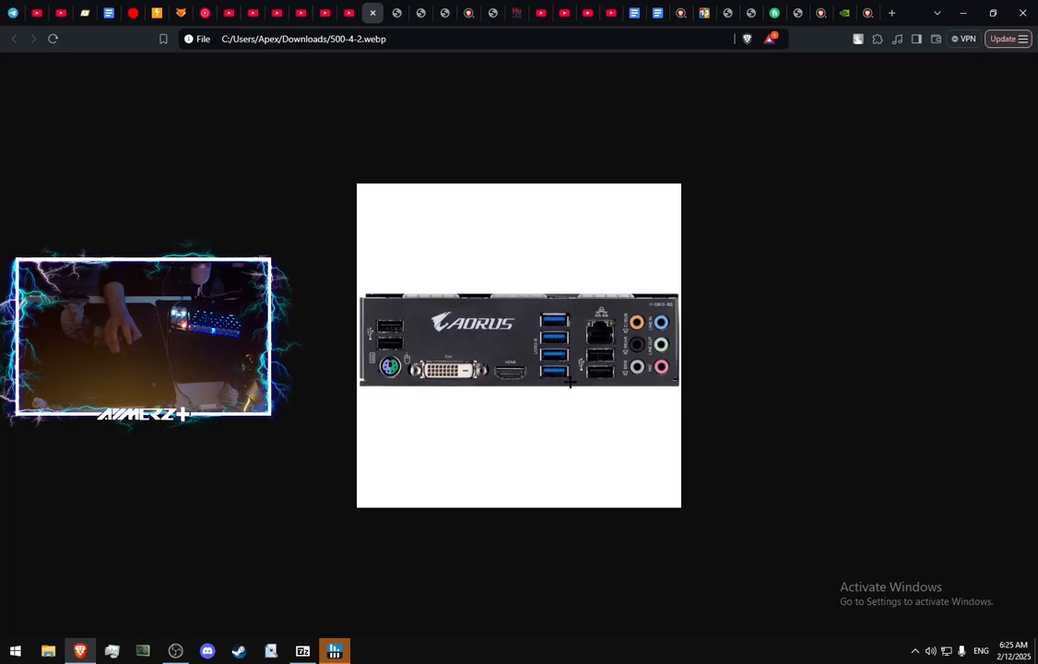
mouse_move(527, 420)
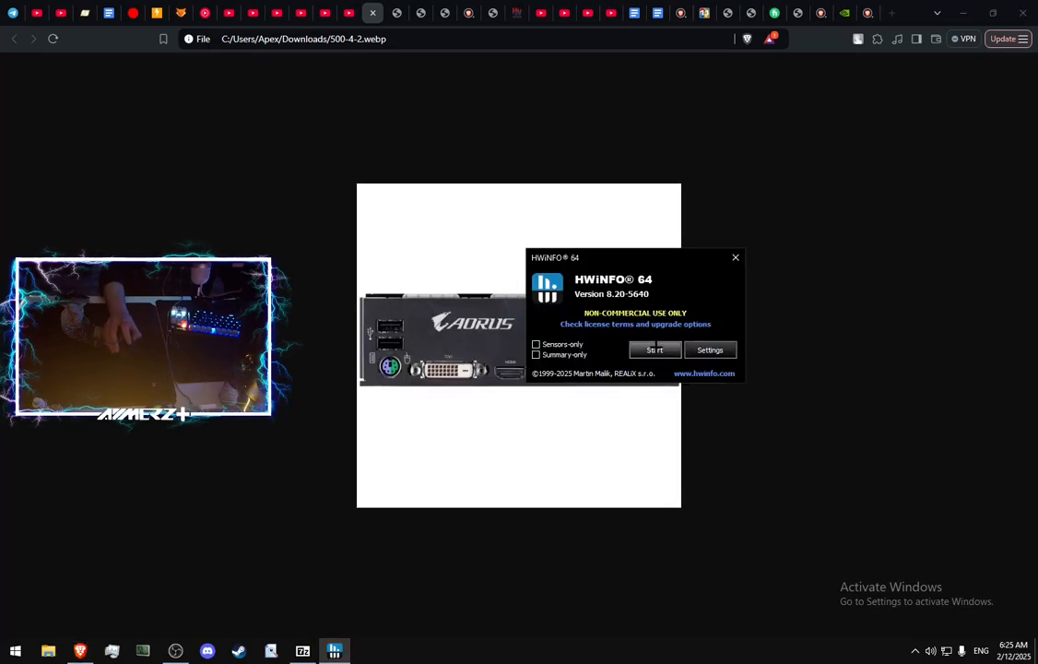
- Launch HWiNFO64, show the AMD Matisse/Vermeer USB3 XHCI Controller details and expand its connected devices
click(655, 351)
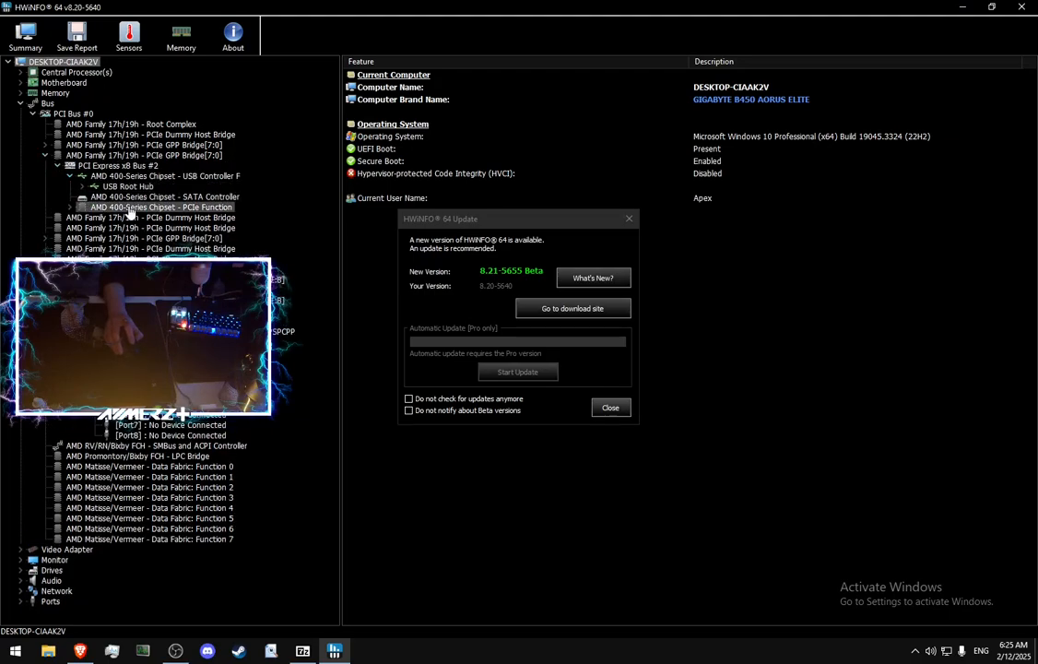
click(164, 175)
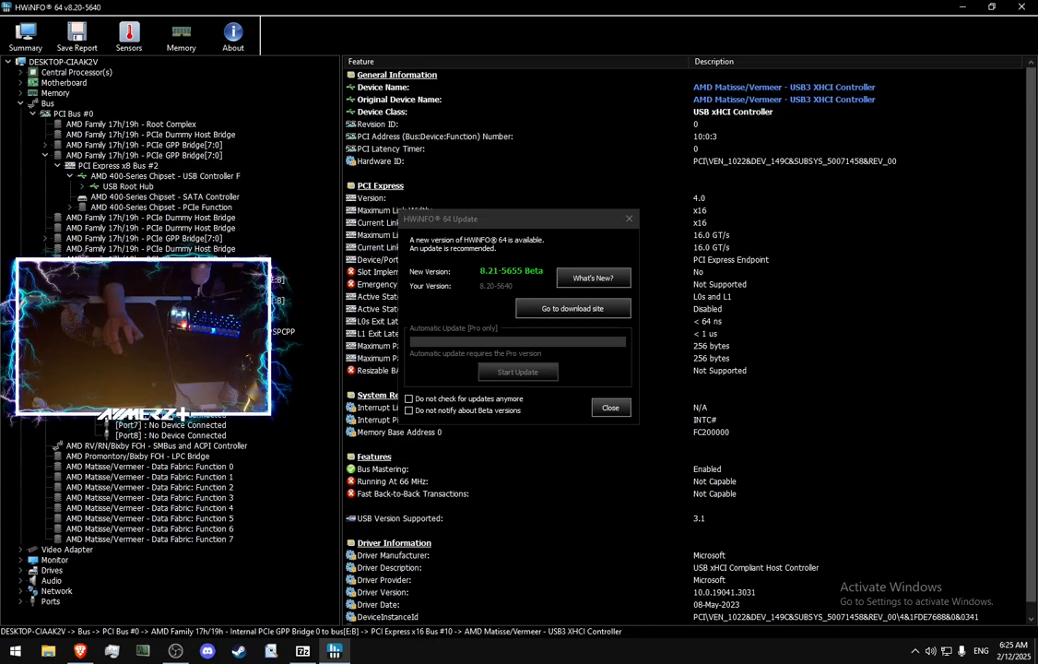
click(610, 407)
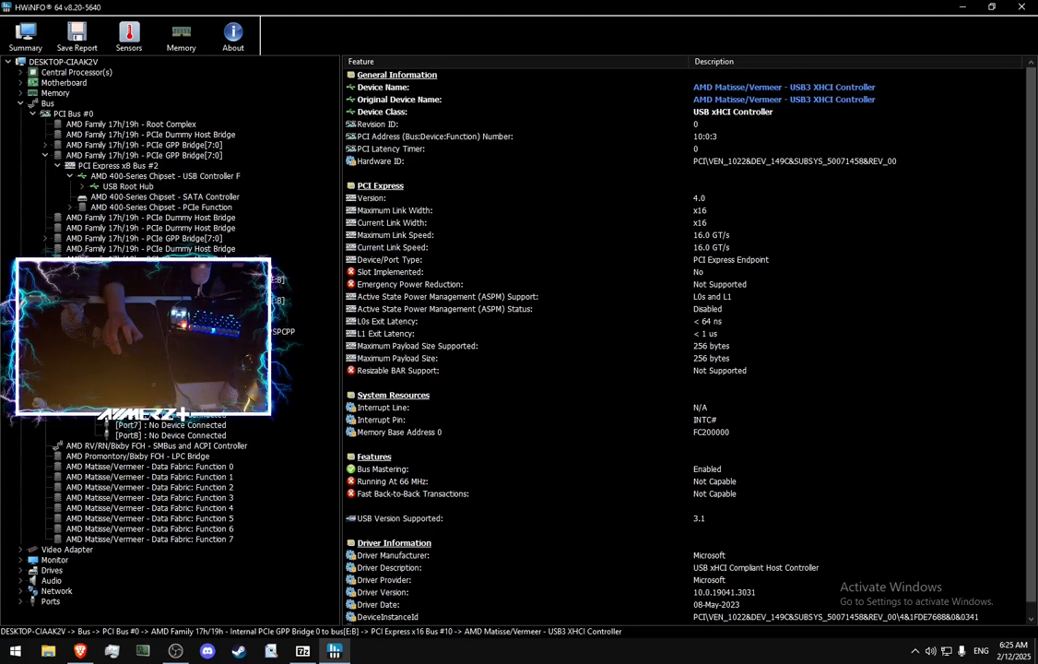
click(166, 175)
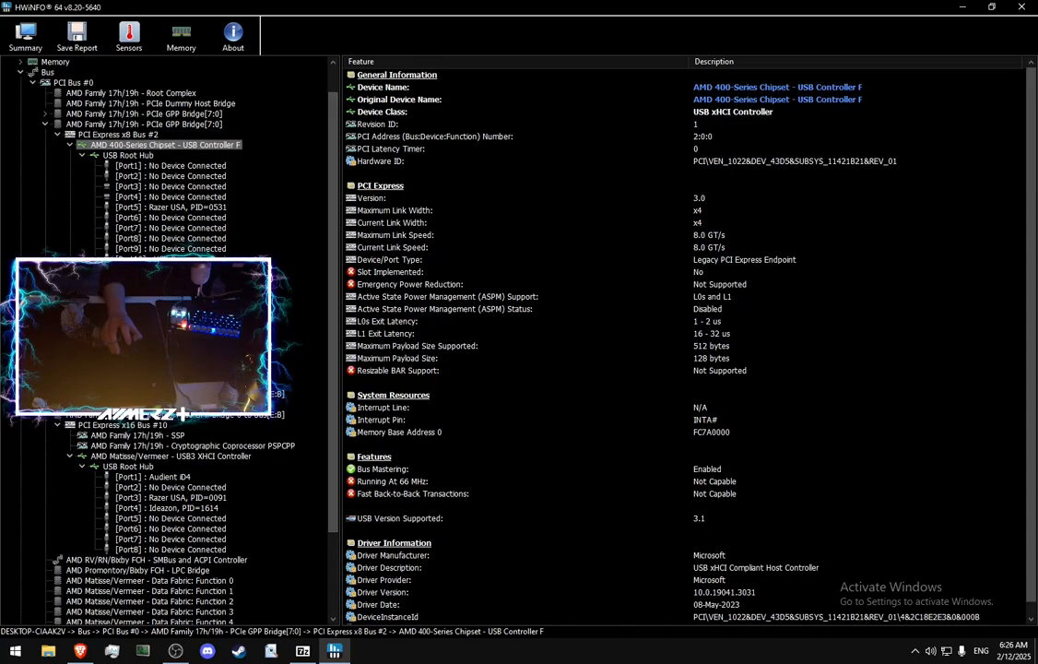
- Inspect the SteelSeries Apex Pro TKL, XHCI controller and Razer Viper 8KHz entries on the root hub
click(166, 509)
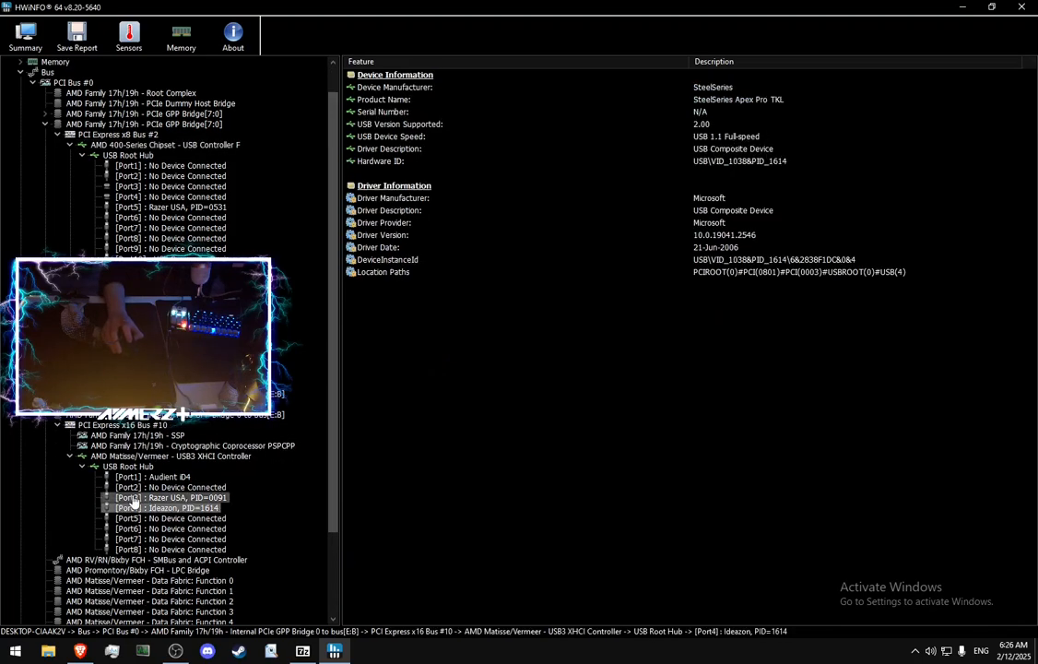
click(170, 456)
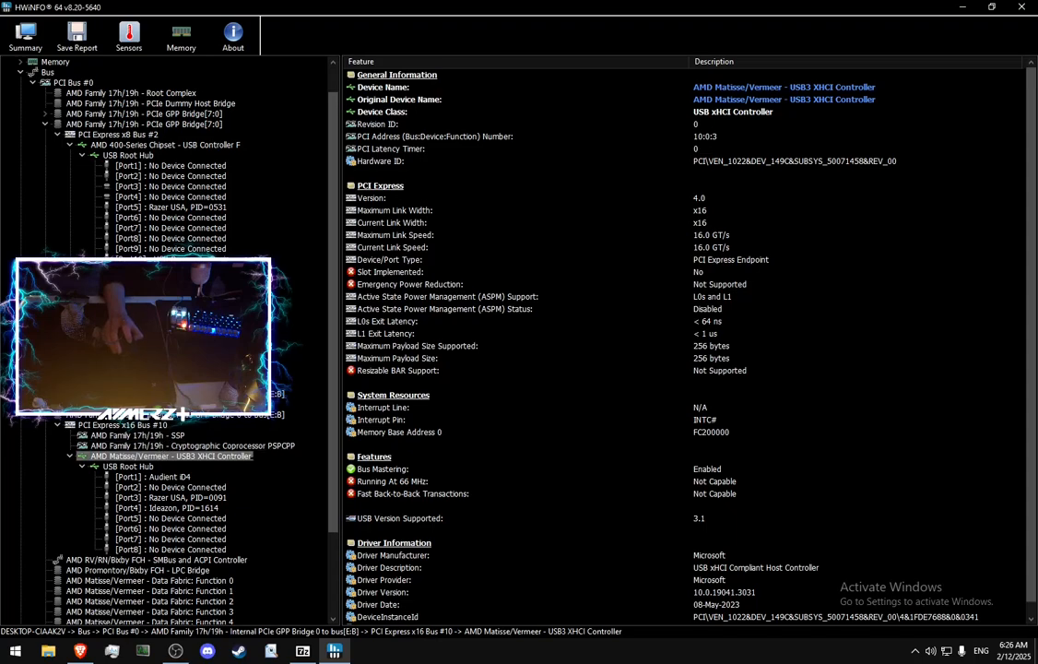
click(170, 498)
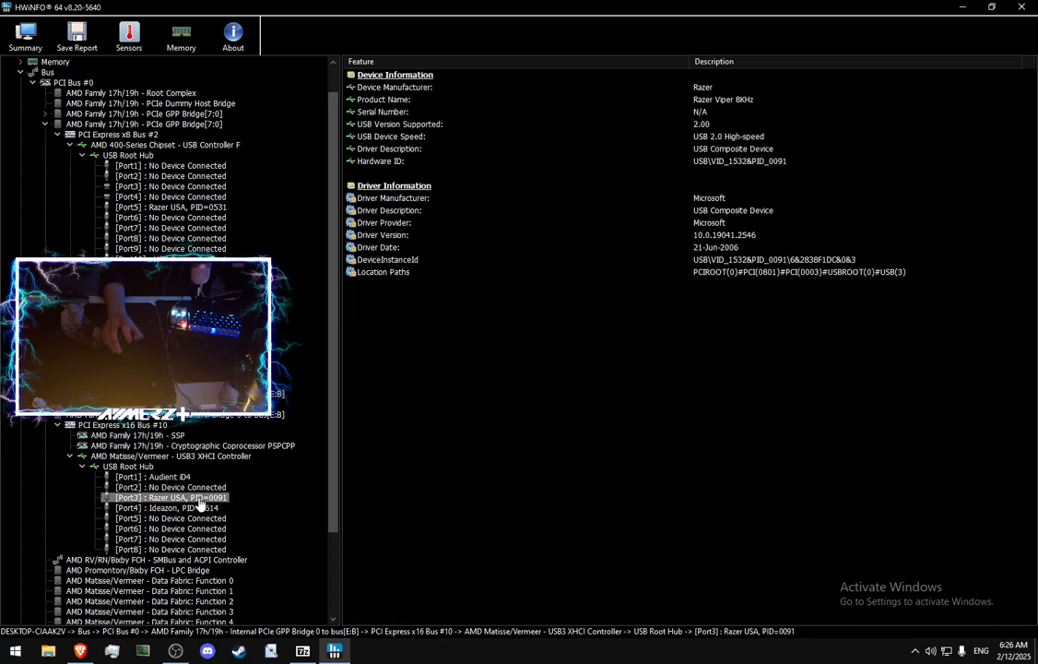
click(170, 509)
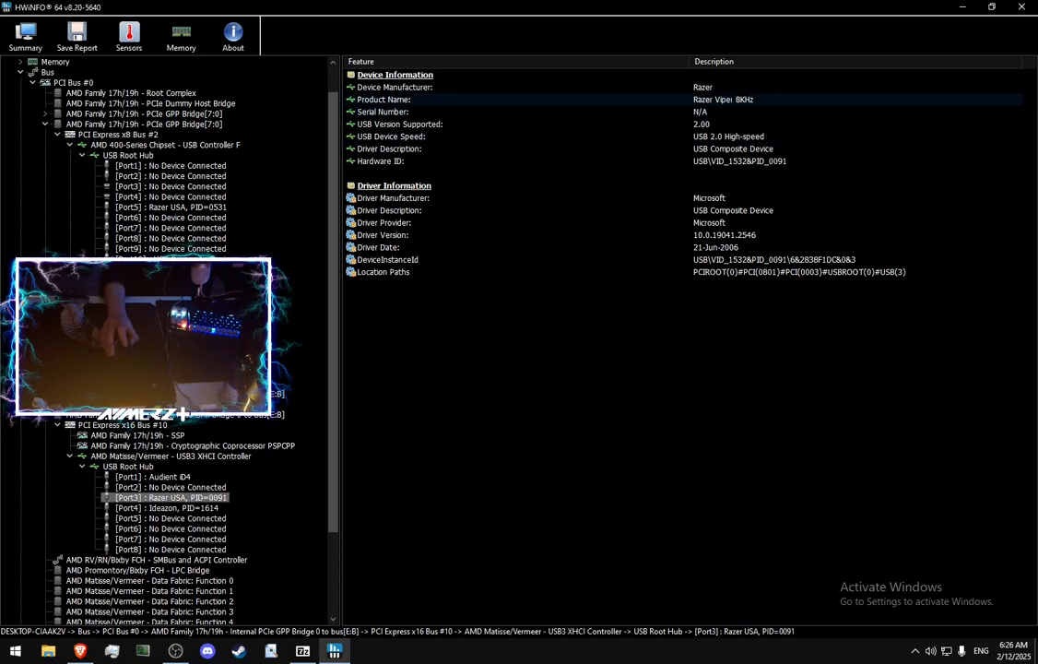
click(166, 509)
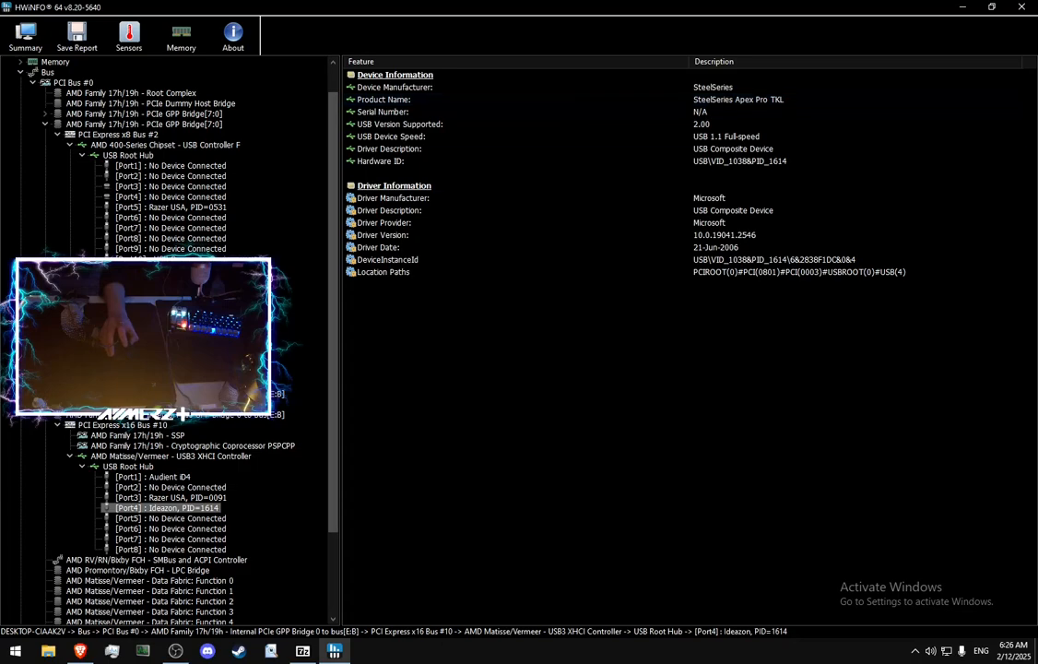
- Check the Audient iD4 and controller, ending on the Razer Viper 8KHz details at USB 2.0 High-speed
click(155, 476)
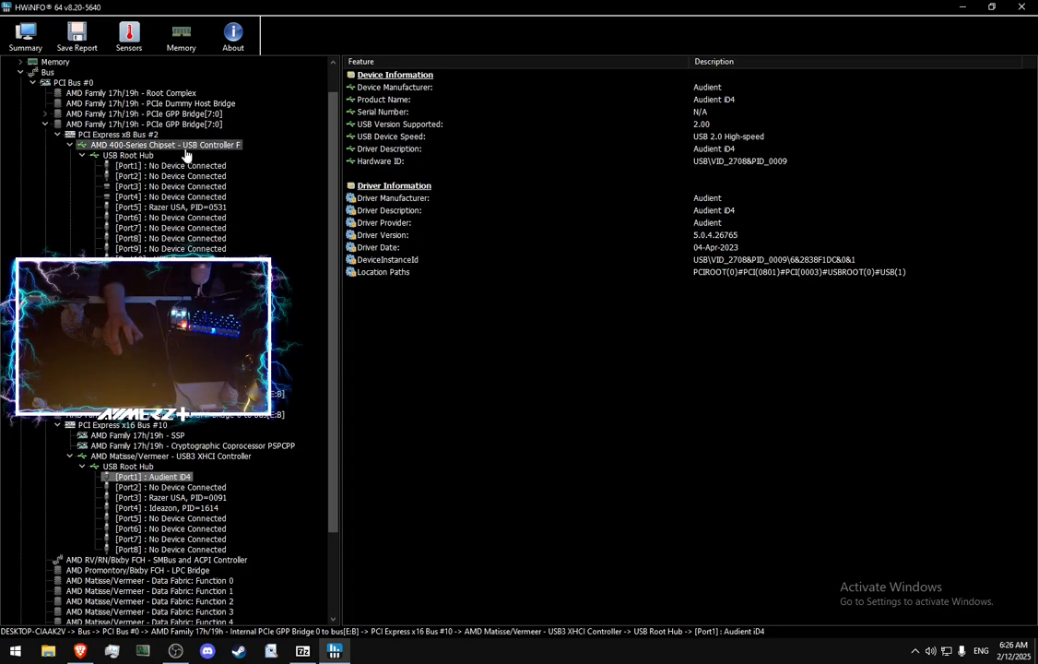
click(170, 455)
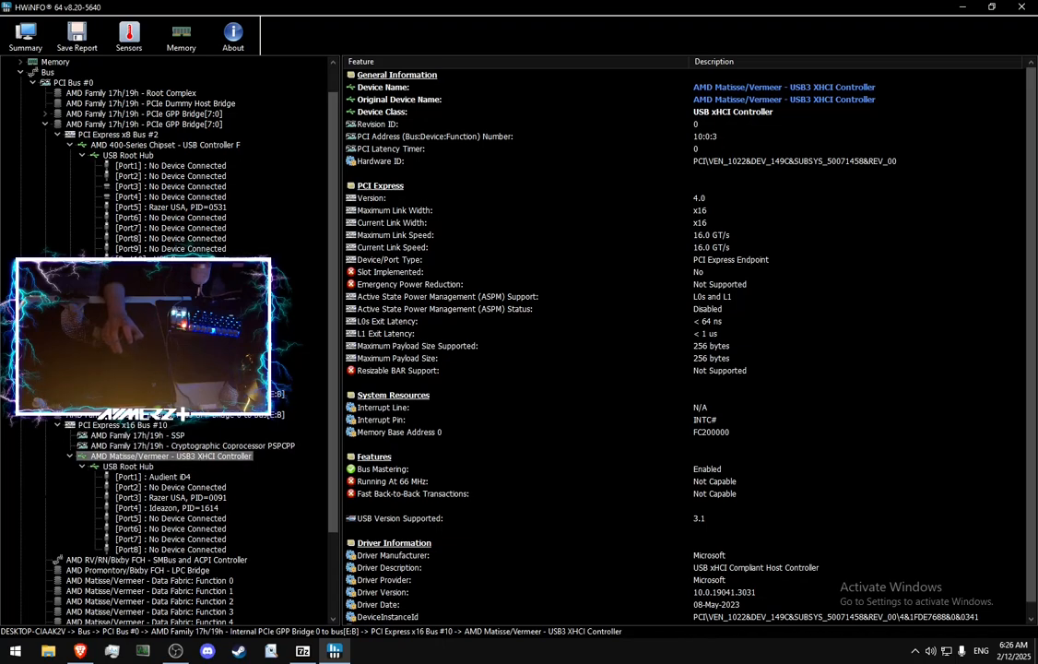
click(137, 568)
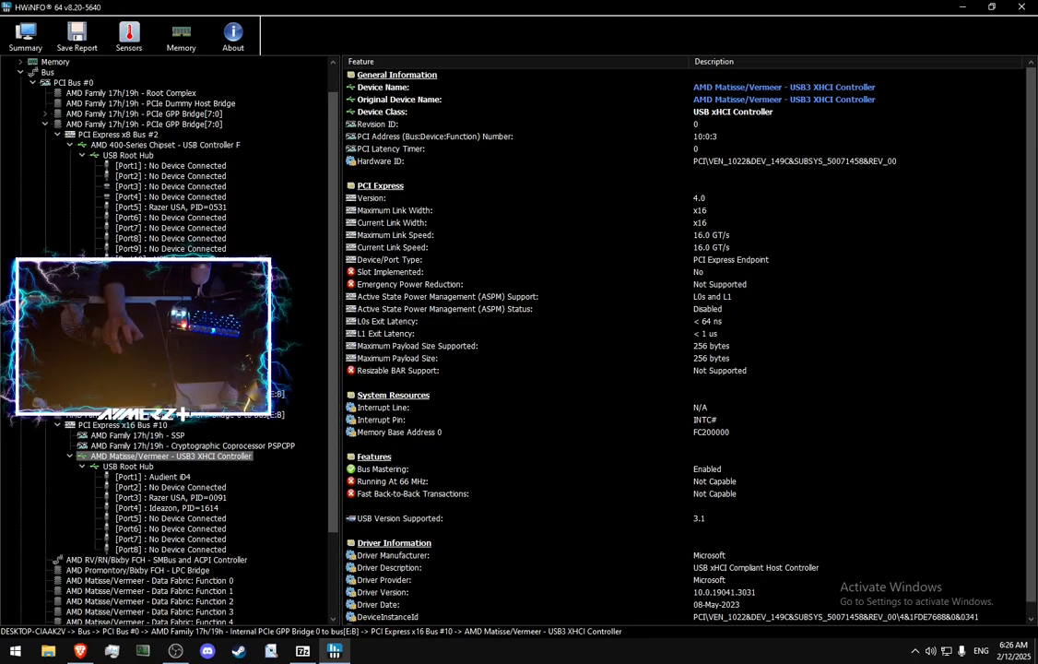
click(170, 498)
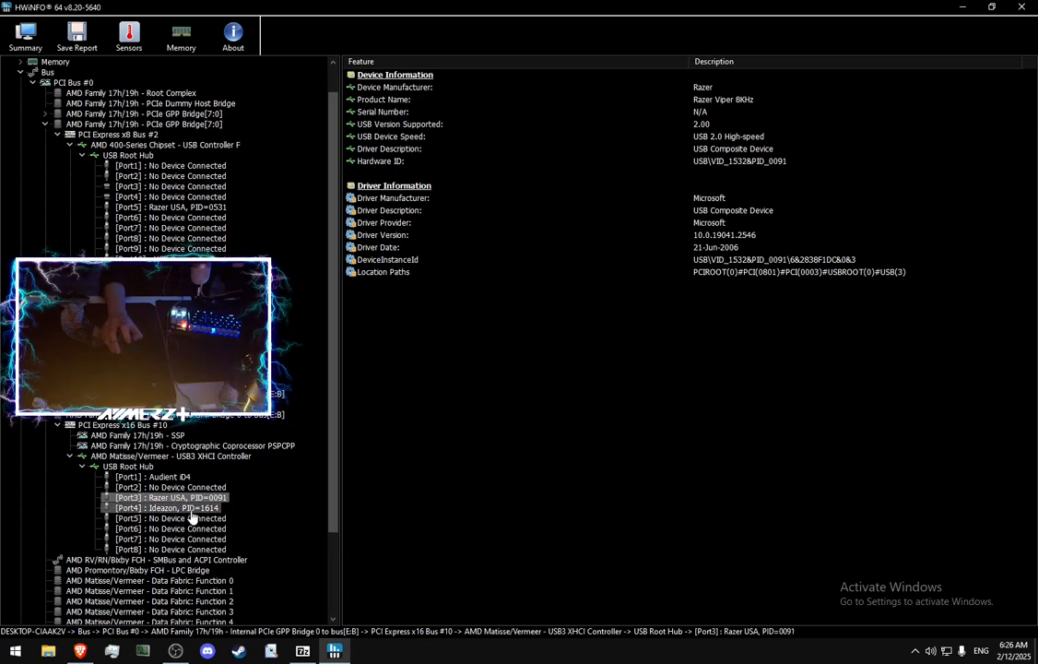
click(170, 455)
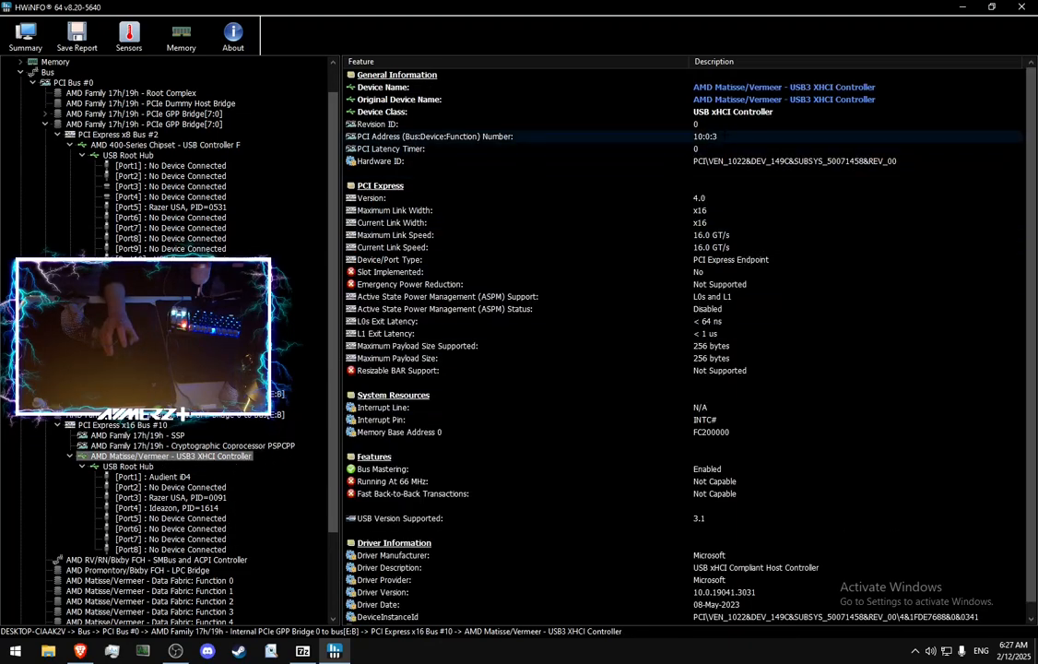
click(427, 136)
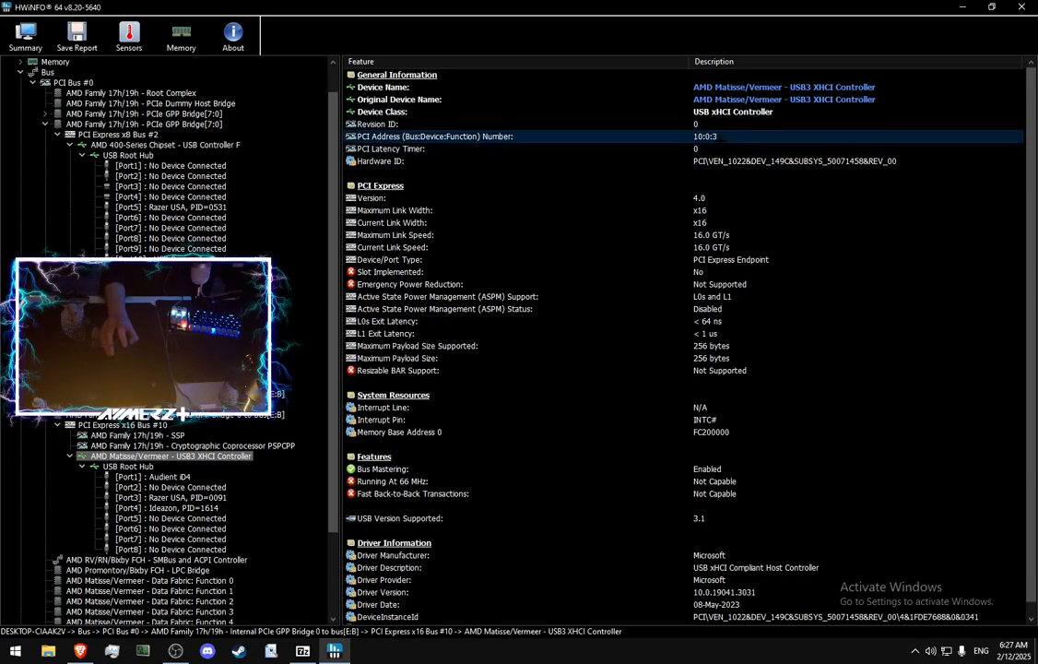
click(169, 487)
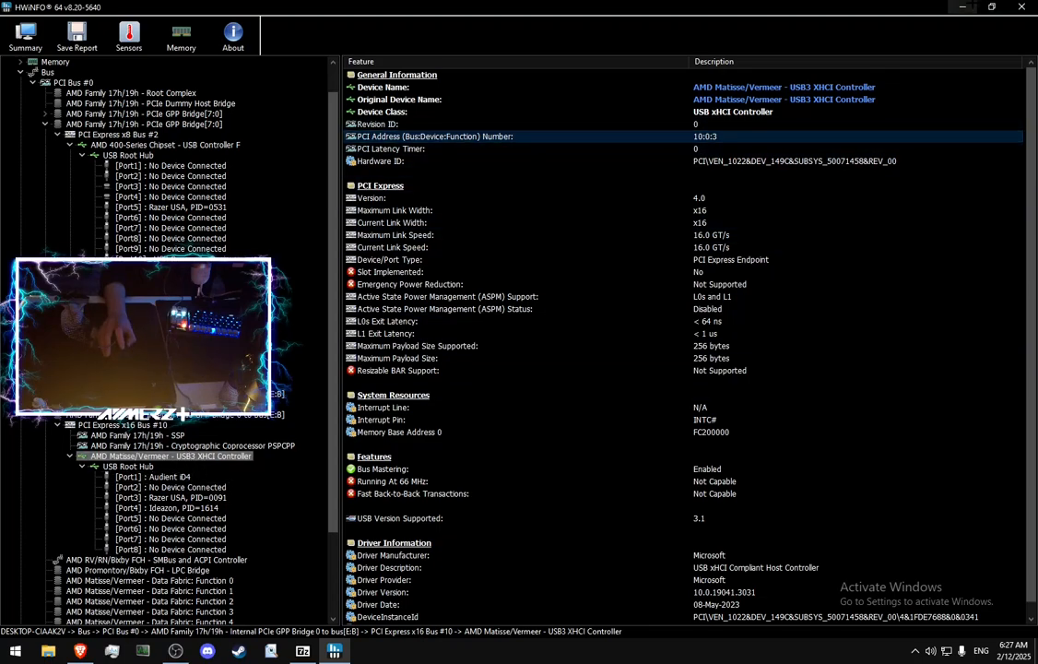
click(169, 498)
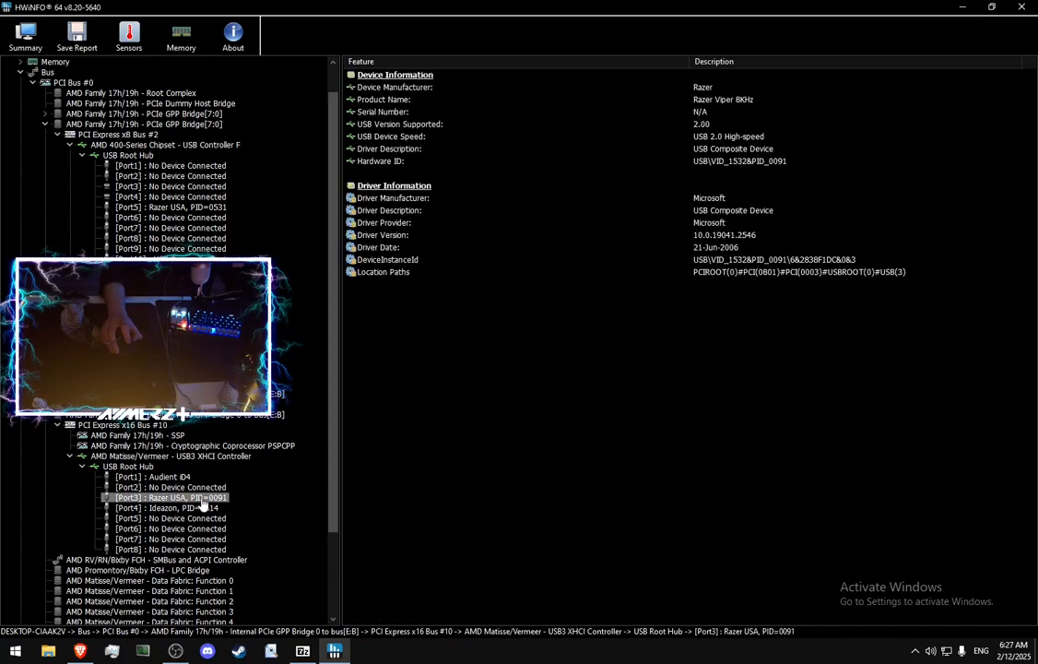
click(170, 509)
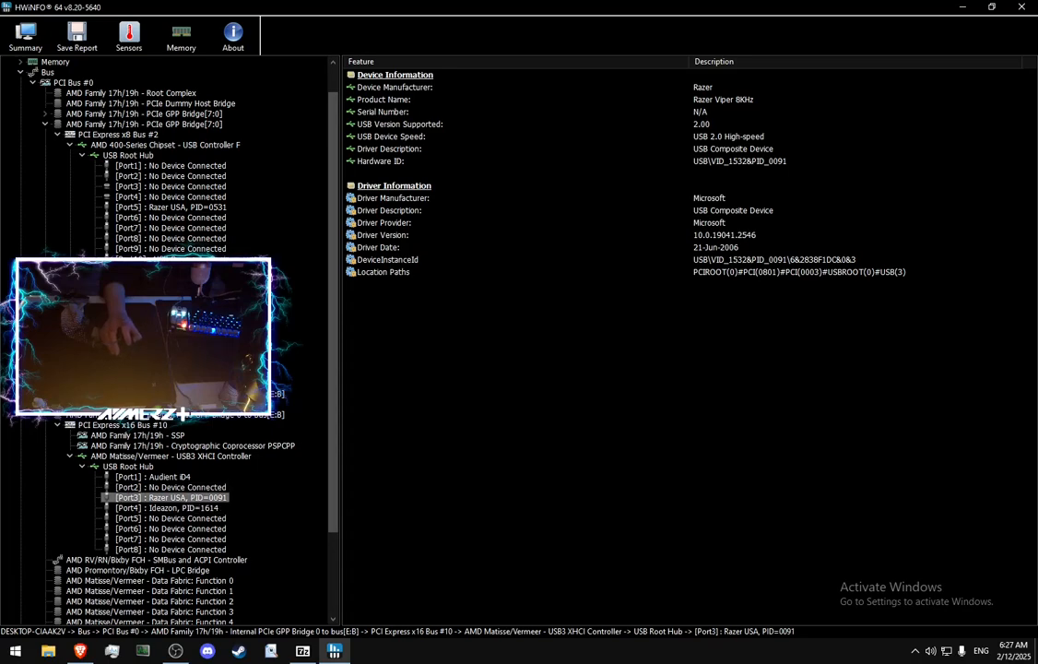
click(166, 509)
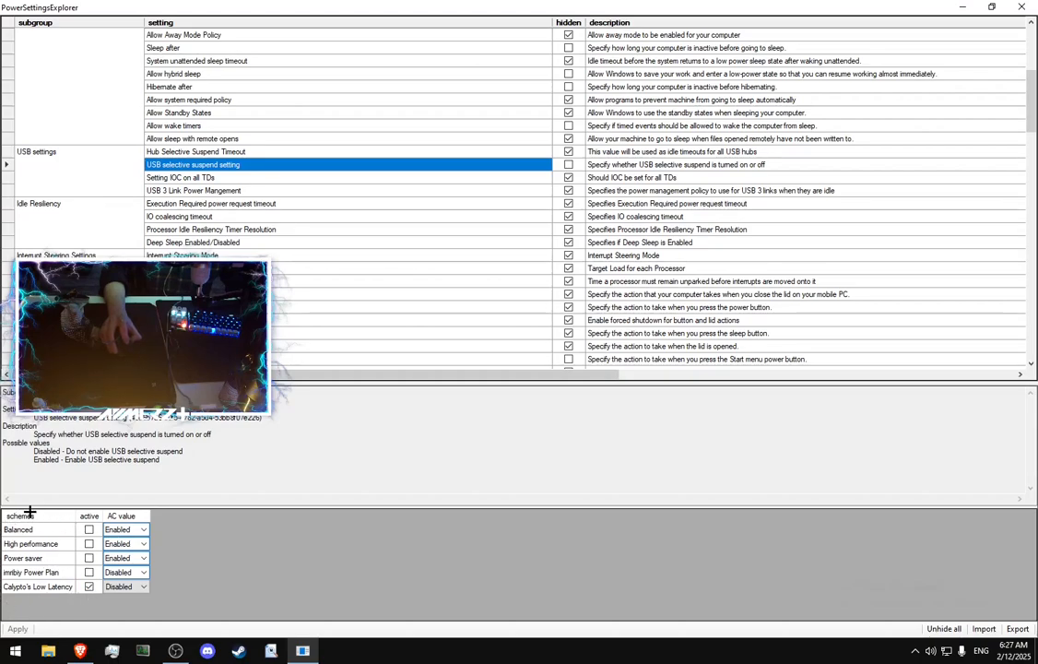
- Set USB selective suspend AC value to Disabled for the low latency plan and apply it
click(126, 587)
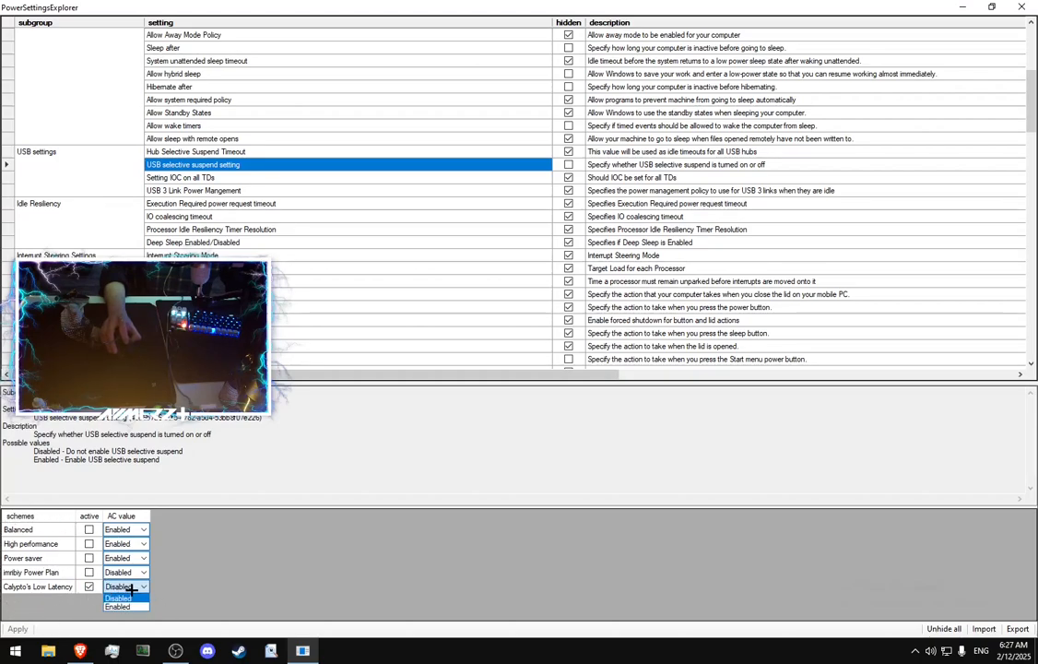
click(118, 598)
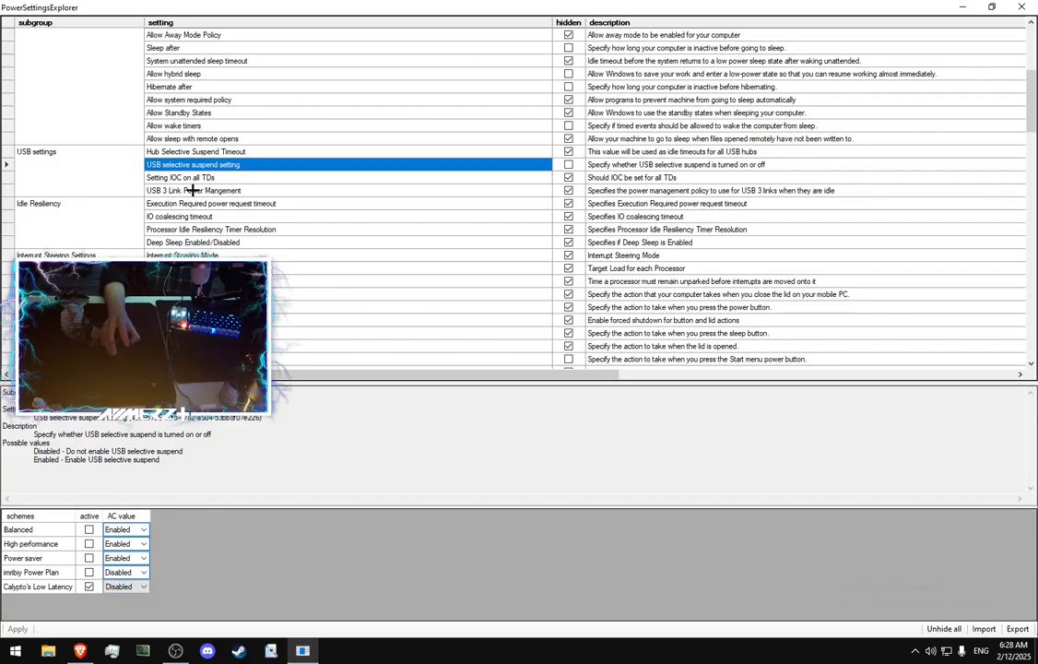
click(194, 190)
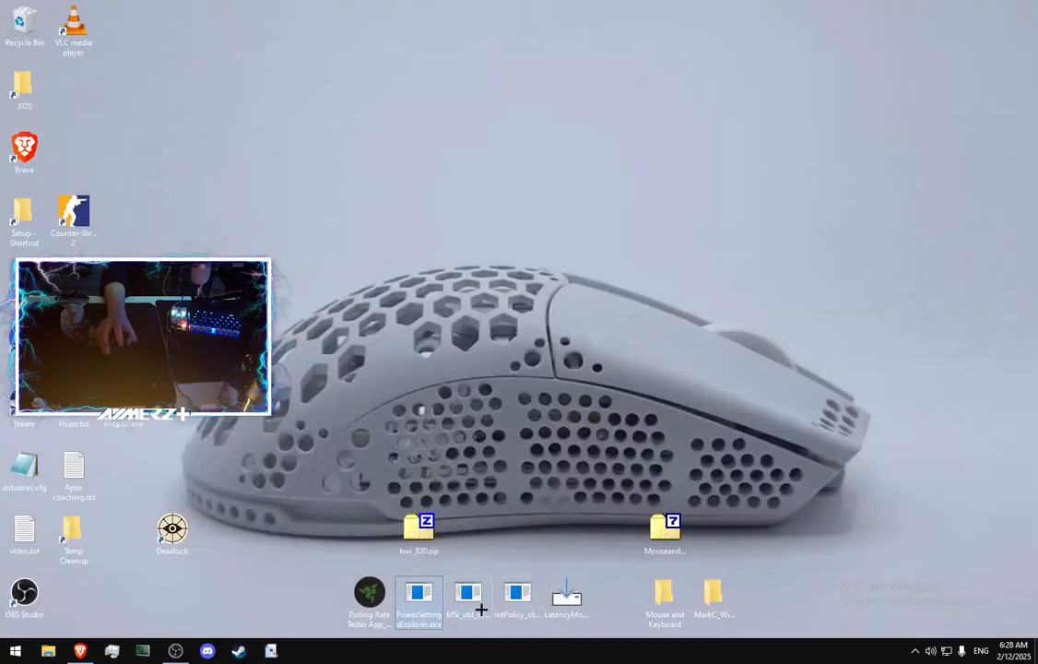
right_click(469, 594)
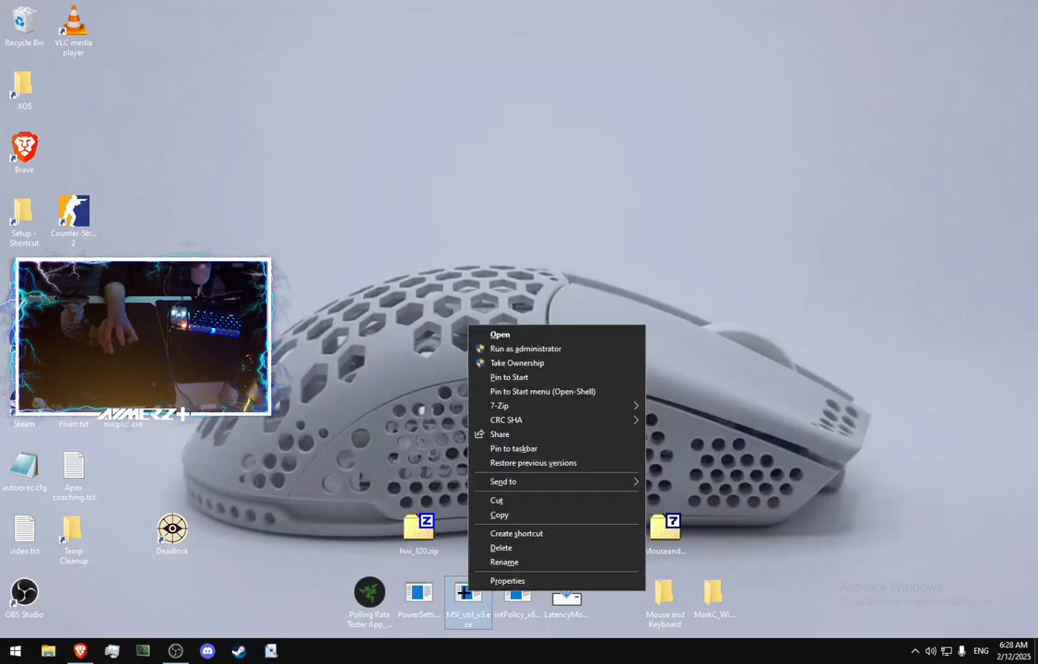
mouse_move(524, 348)
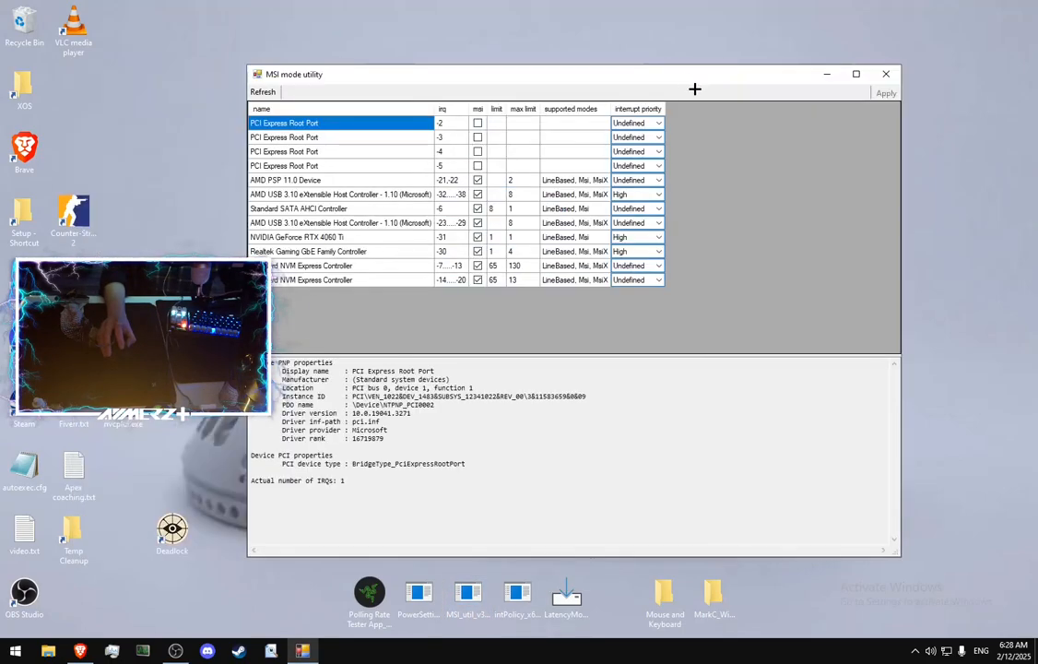
click(341, 193)
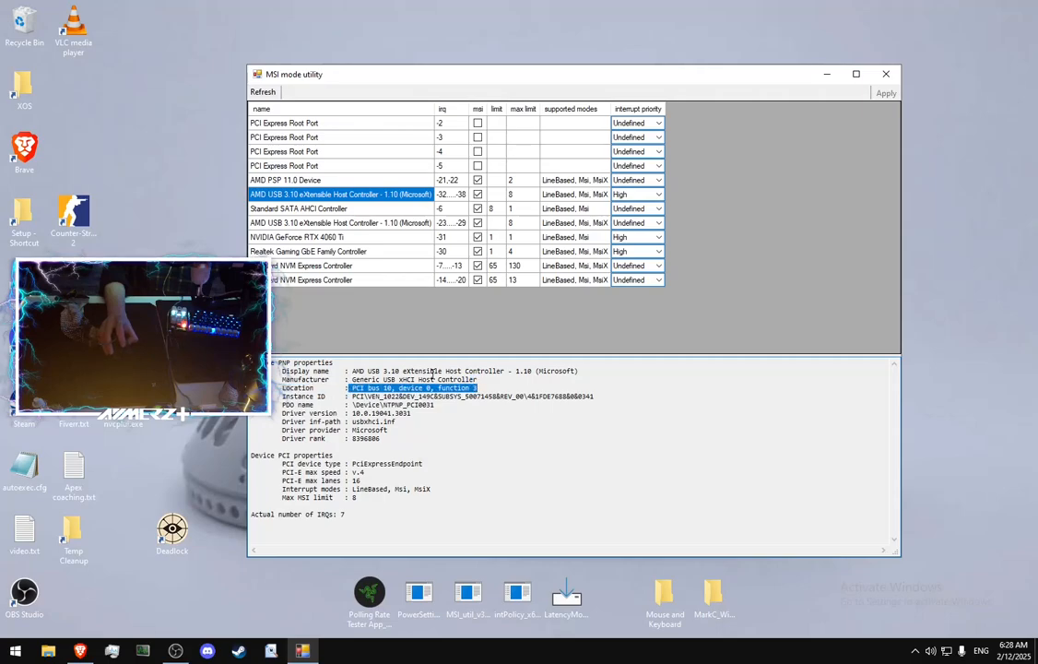
mouse_move(402, 205)
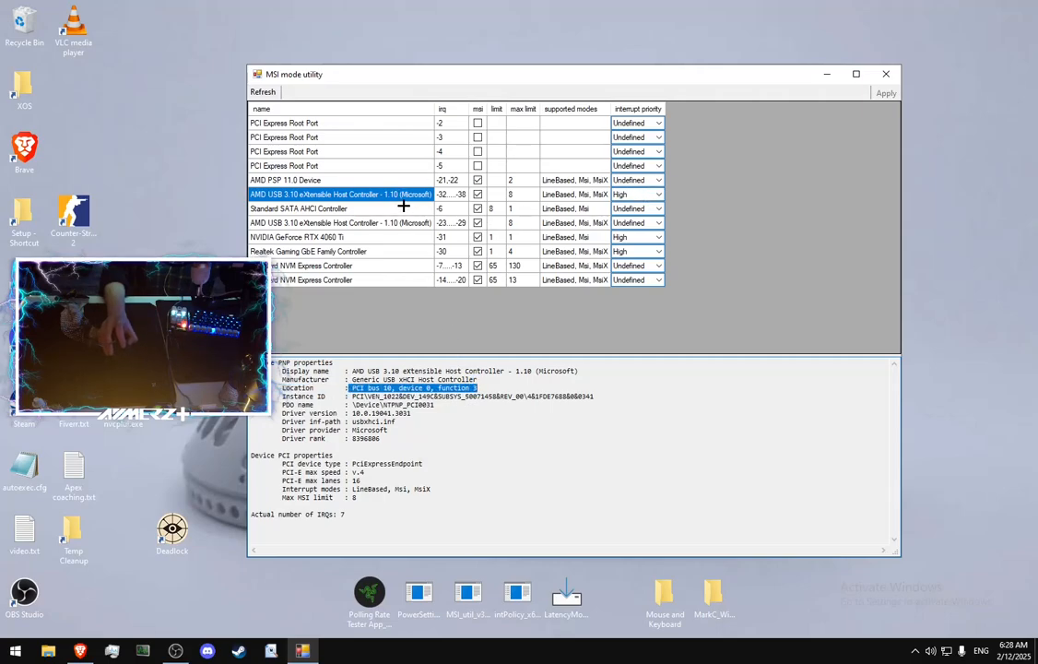
click(657, 194)
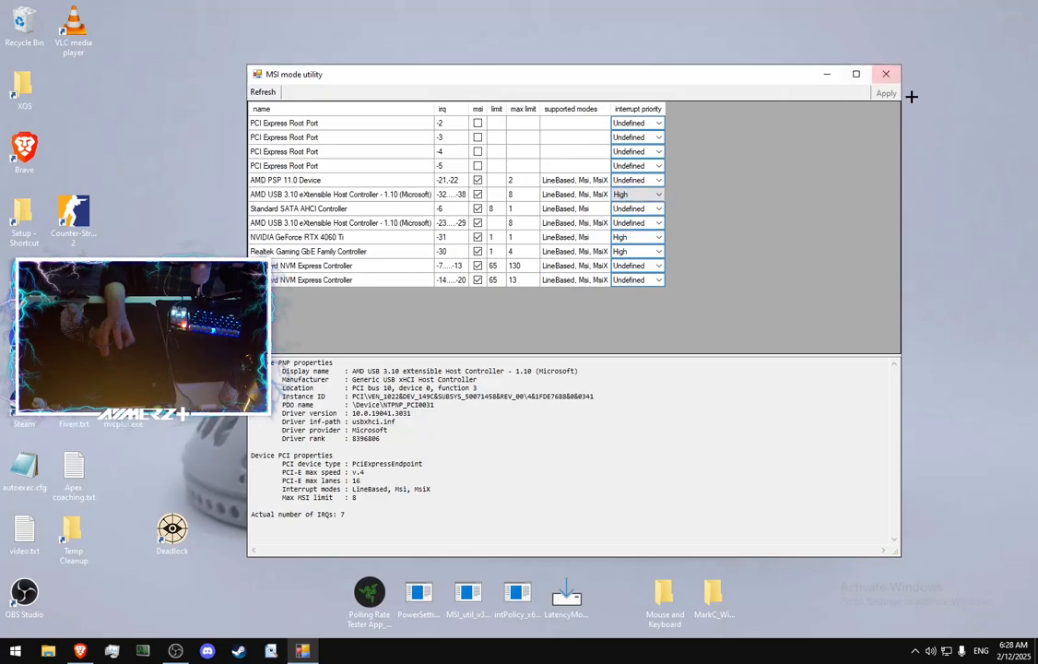
click(885, 73)
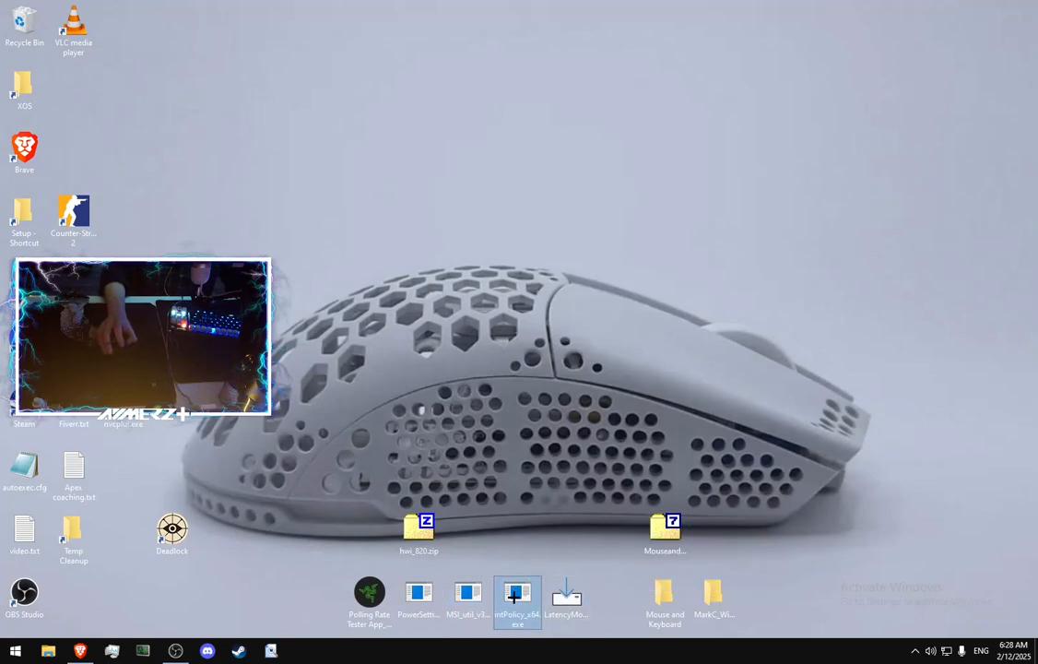
- Launch LatencyMon, run a short analysis, and show the per-CPU interrupt statistics
double_click(517, 600)
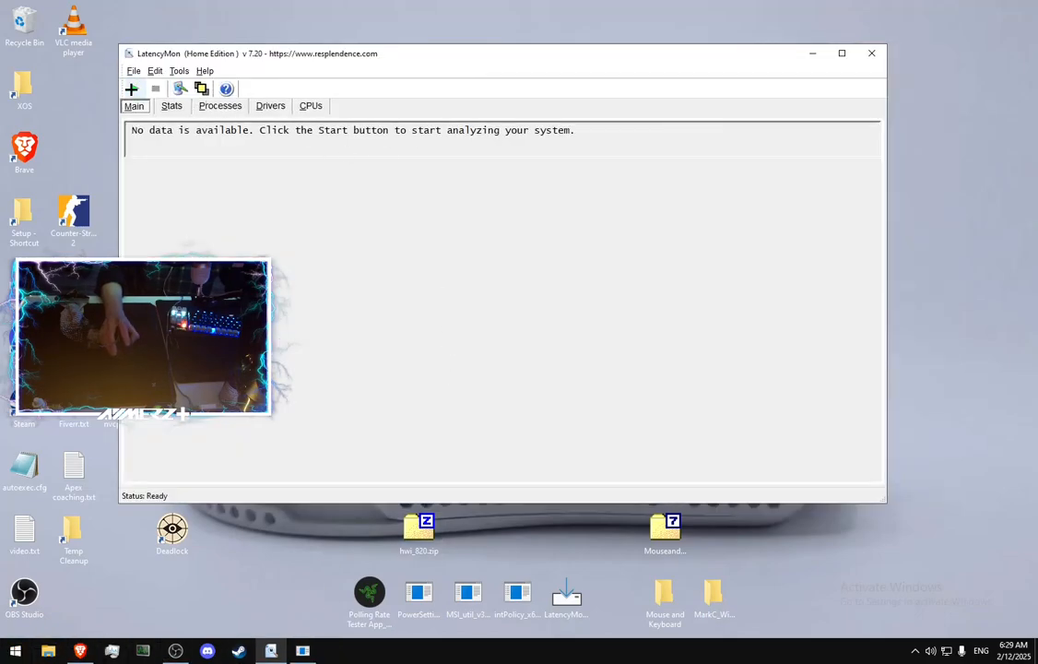
click(134, 89)
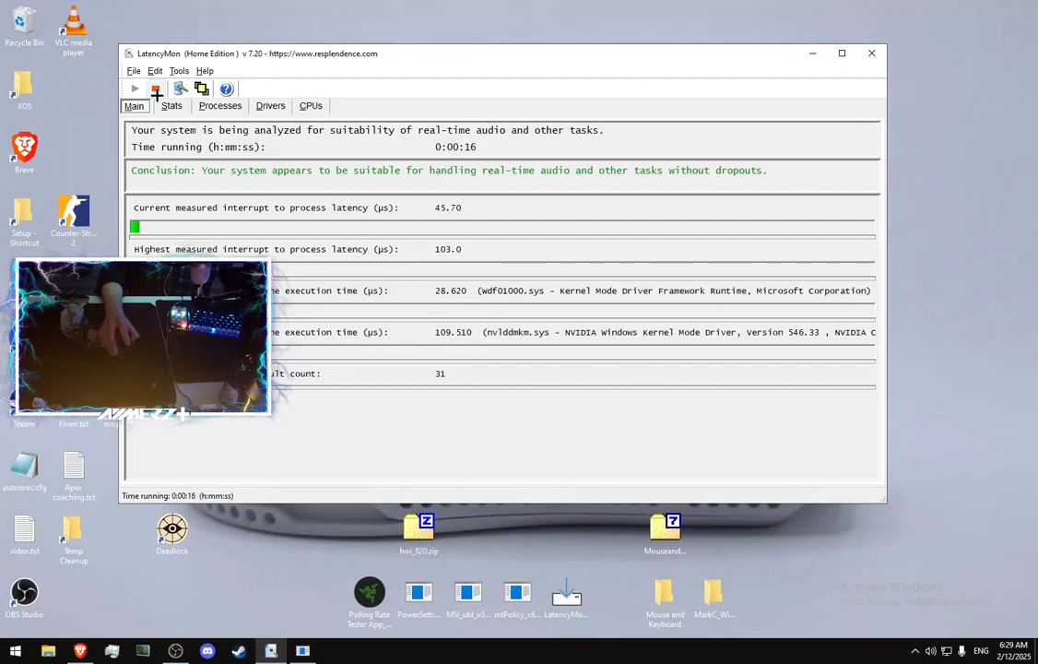
click(155, 89)
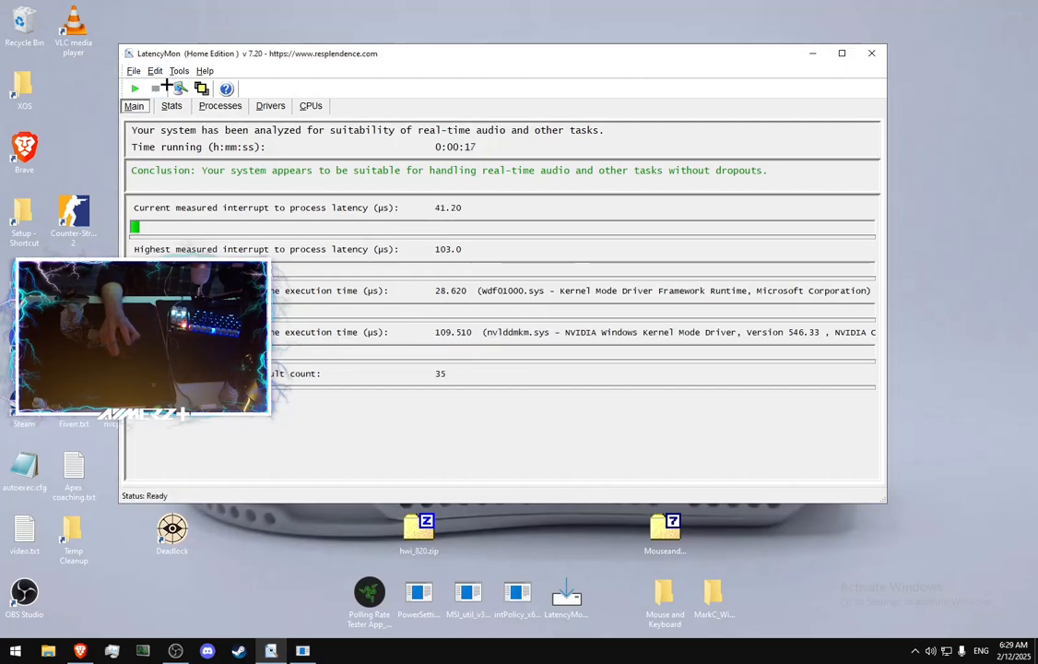
click(310, 105)
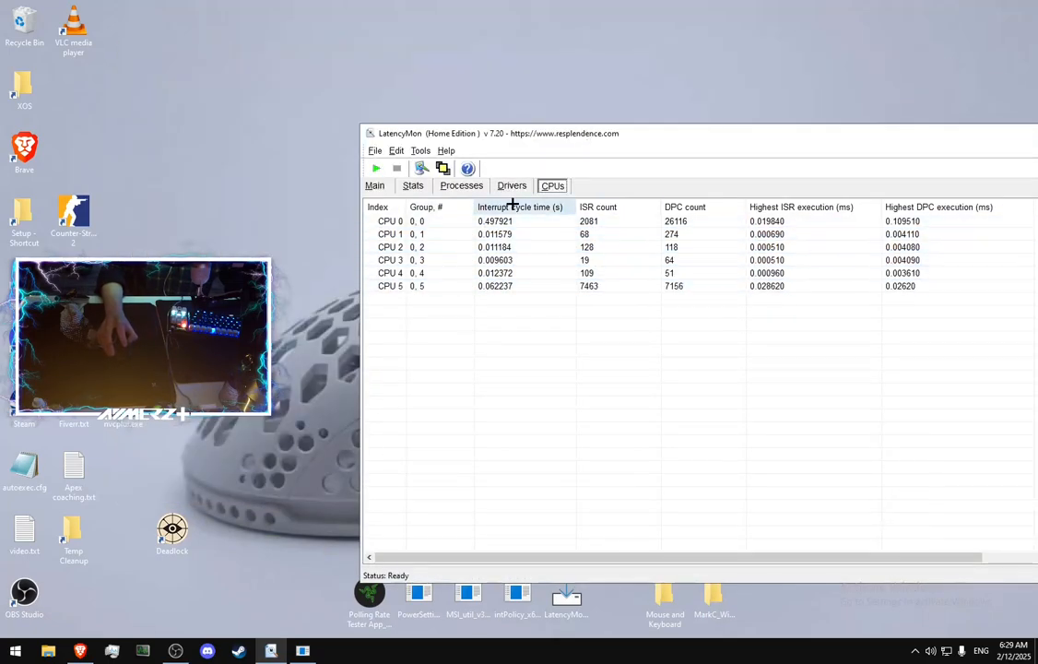
- Compare interrupt cycle times across CPU 0-5 and pick CPU 3 as the least busy core
click(419, 258)
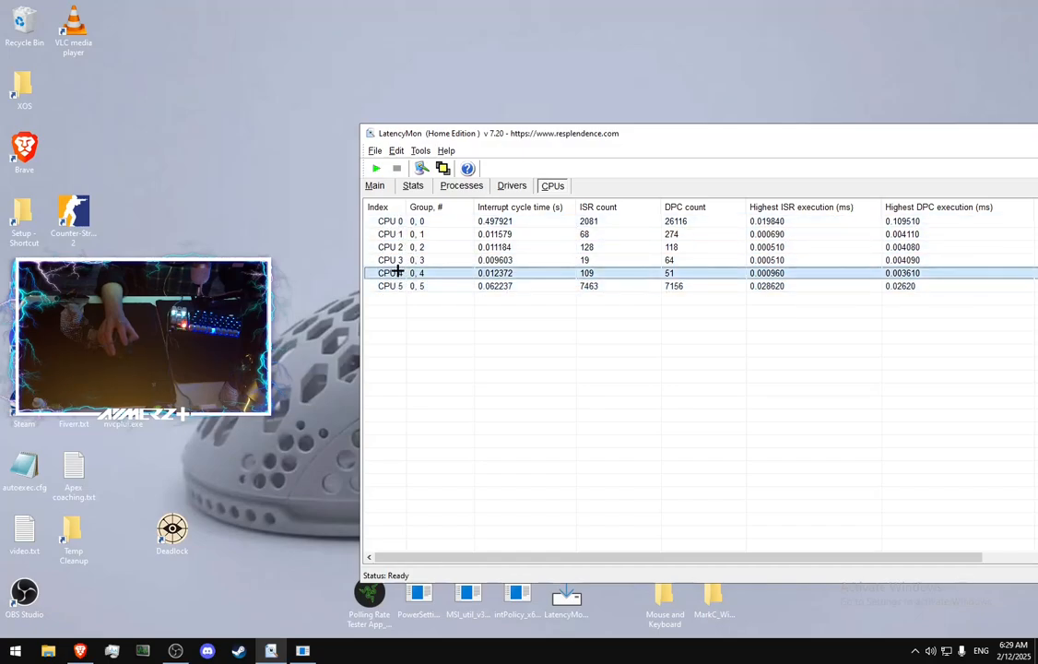
click(391, 260)
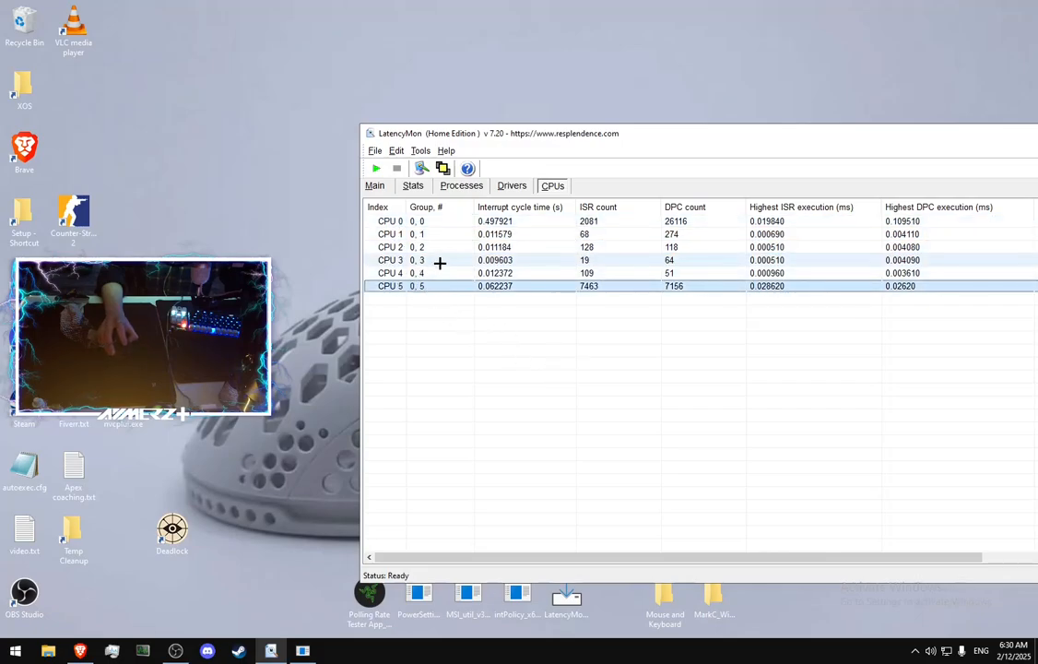
click(415, 233)
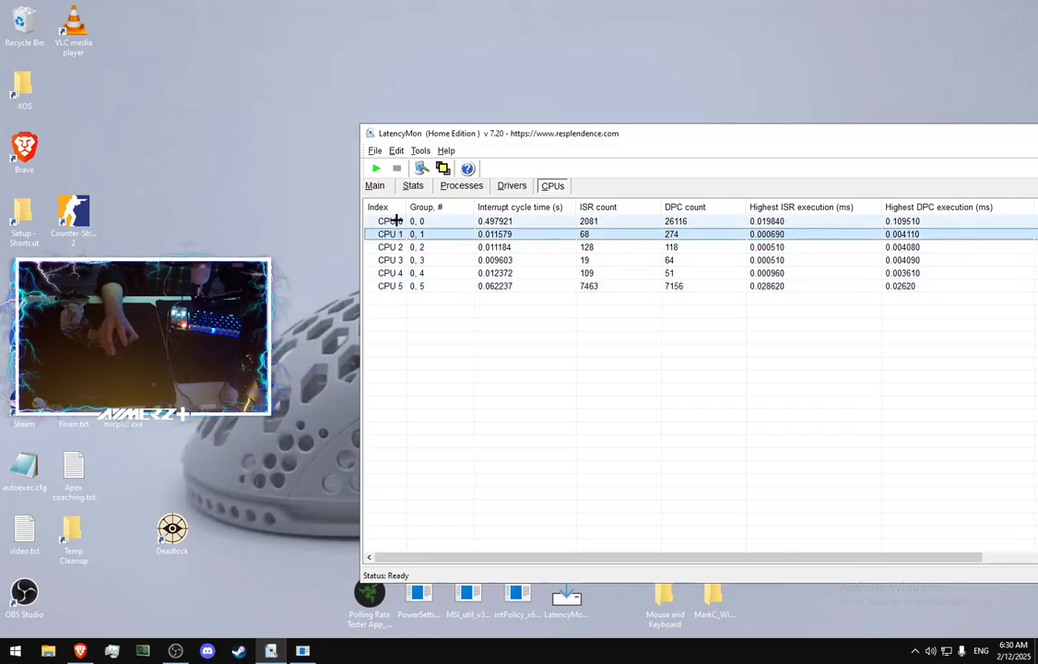
click(387, 221)
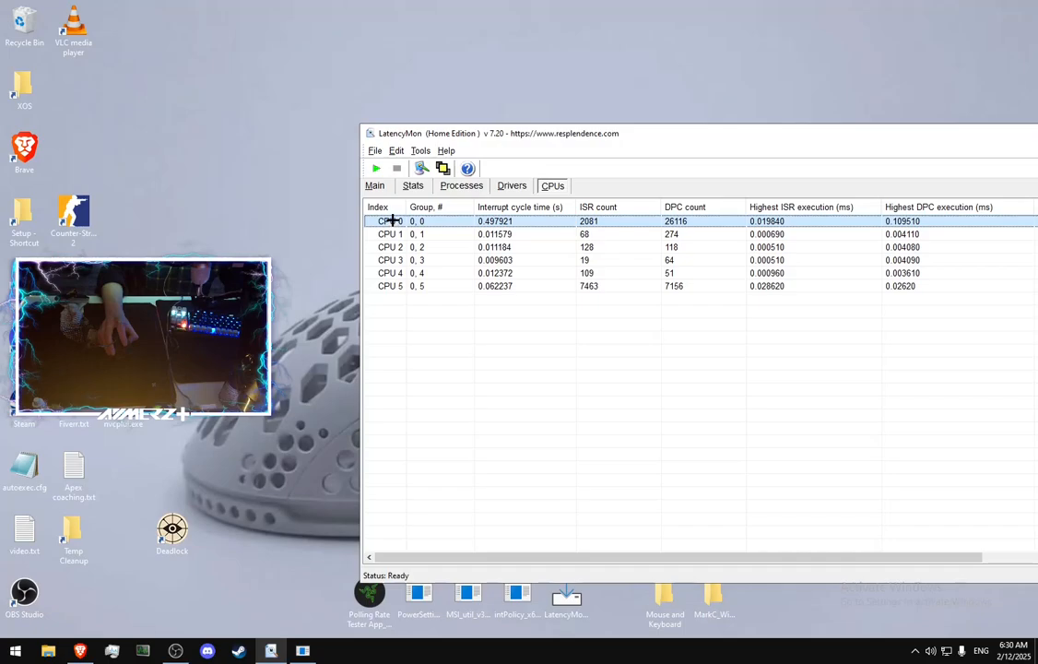
click(391, 232)
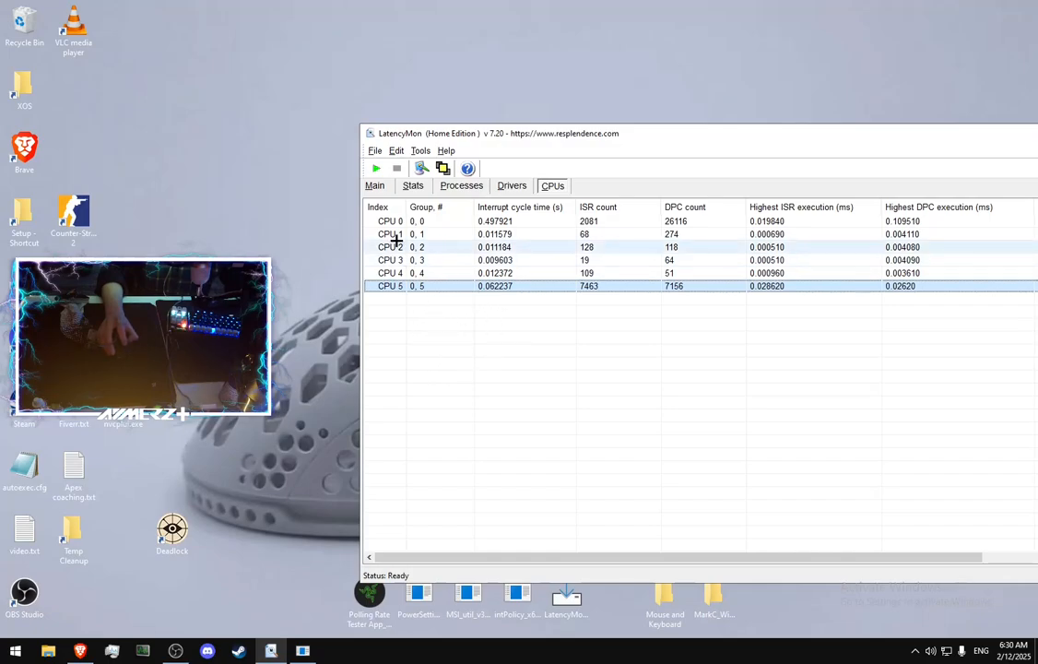
click(396, 273)
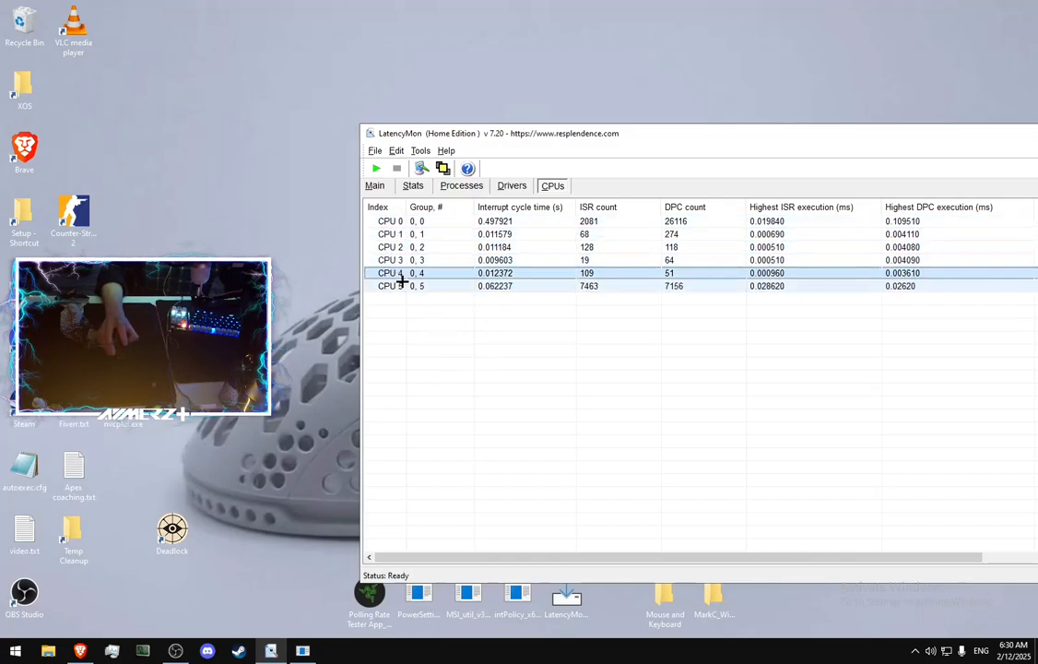
click(396, 286)
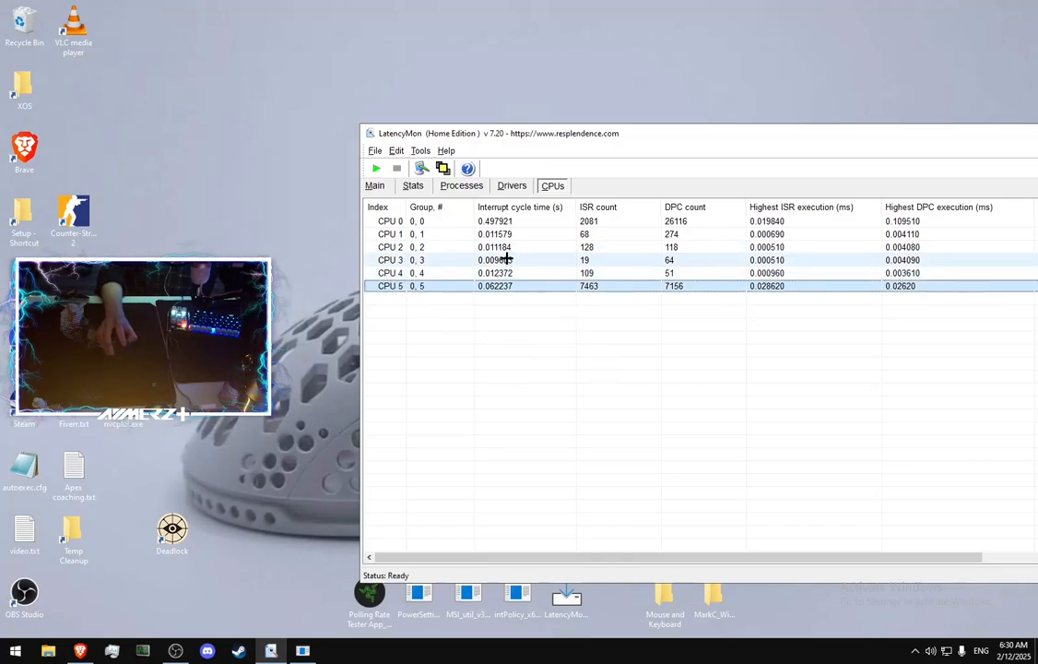
click(502, 260)
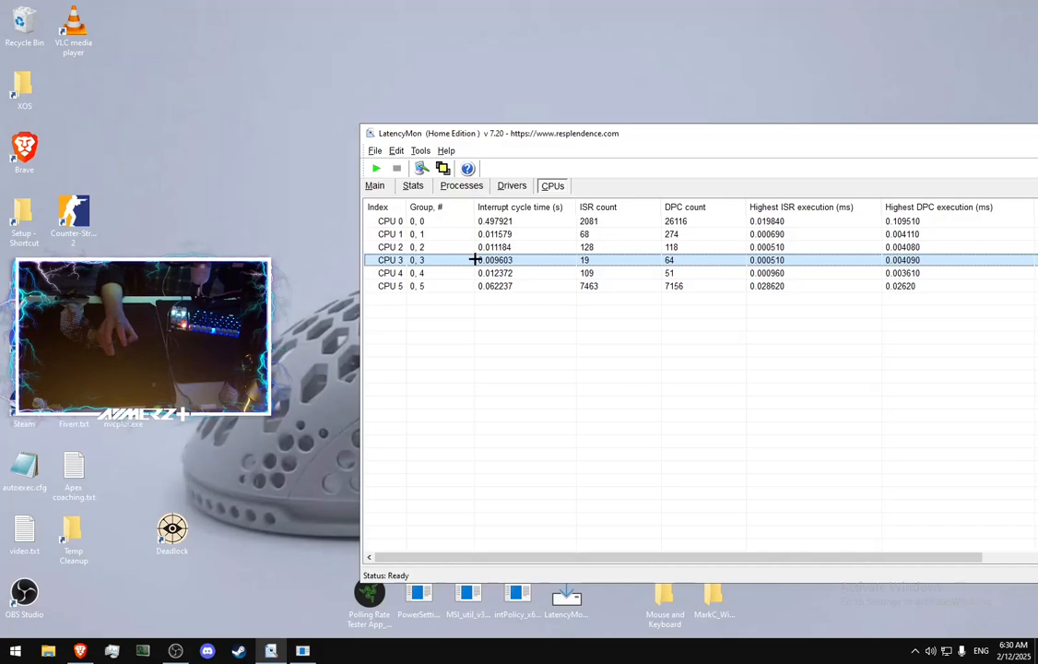
mouse_move(397, 258)
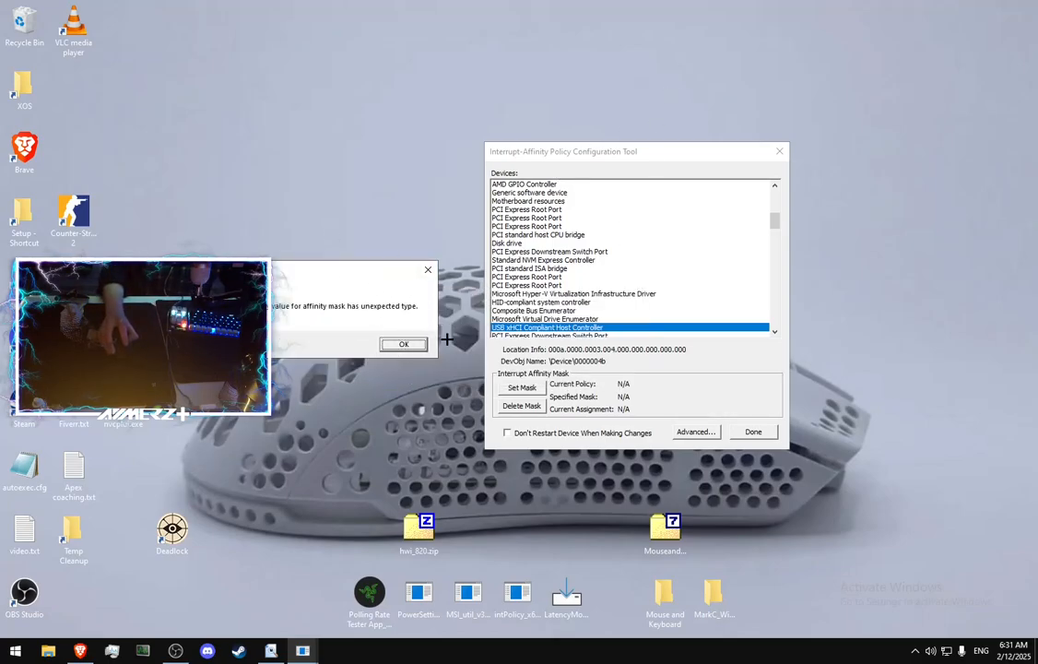
mouse_move(428, 273)
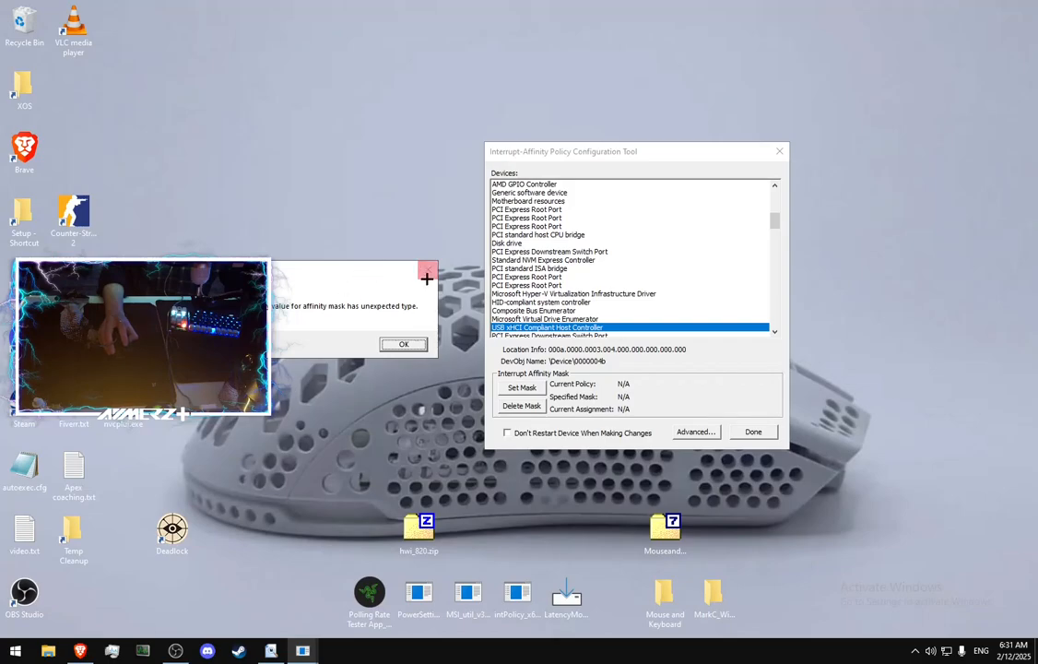
- Dismiss the affinity-mask registry errors and select the USB host controller device
click(402, 345)
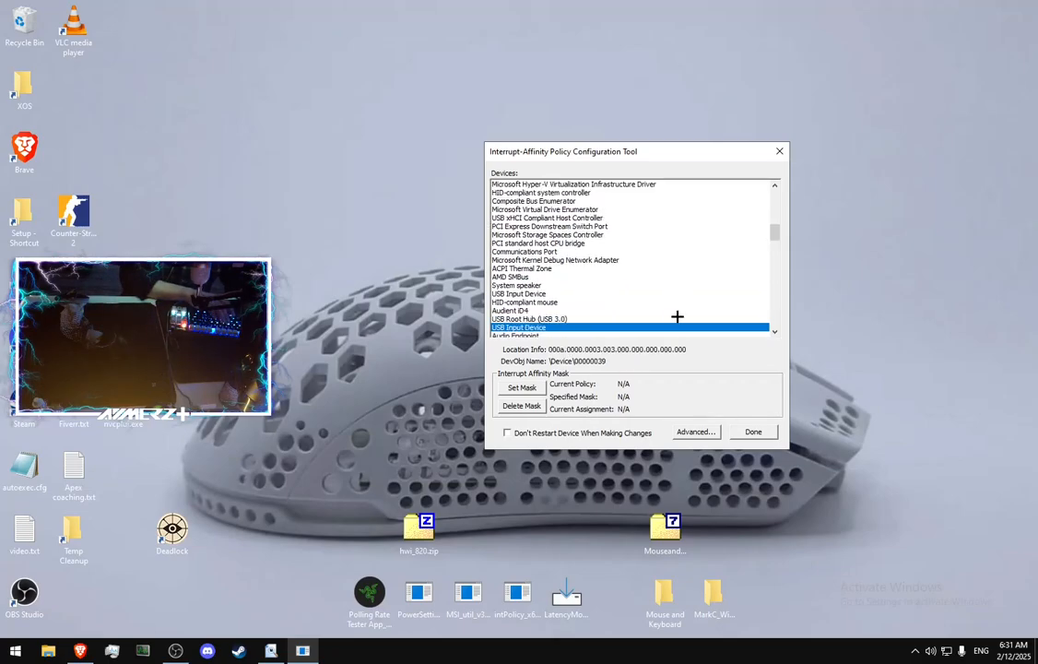
click(520, 388)
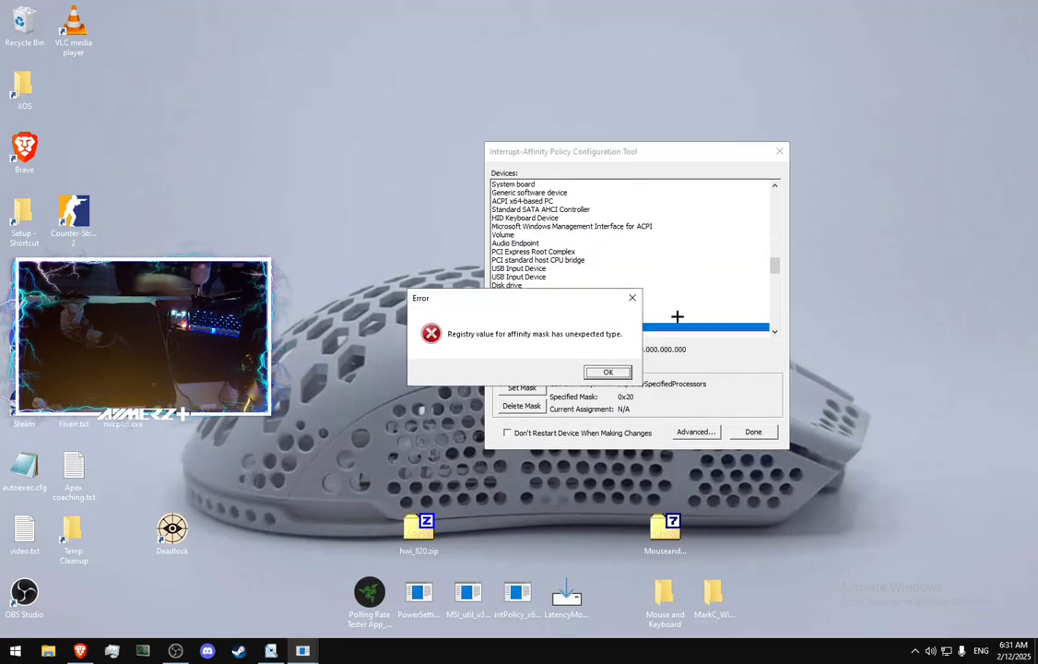
click(607, 373)
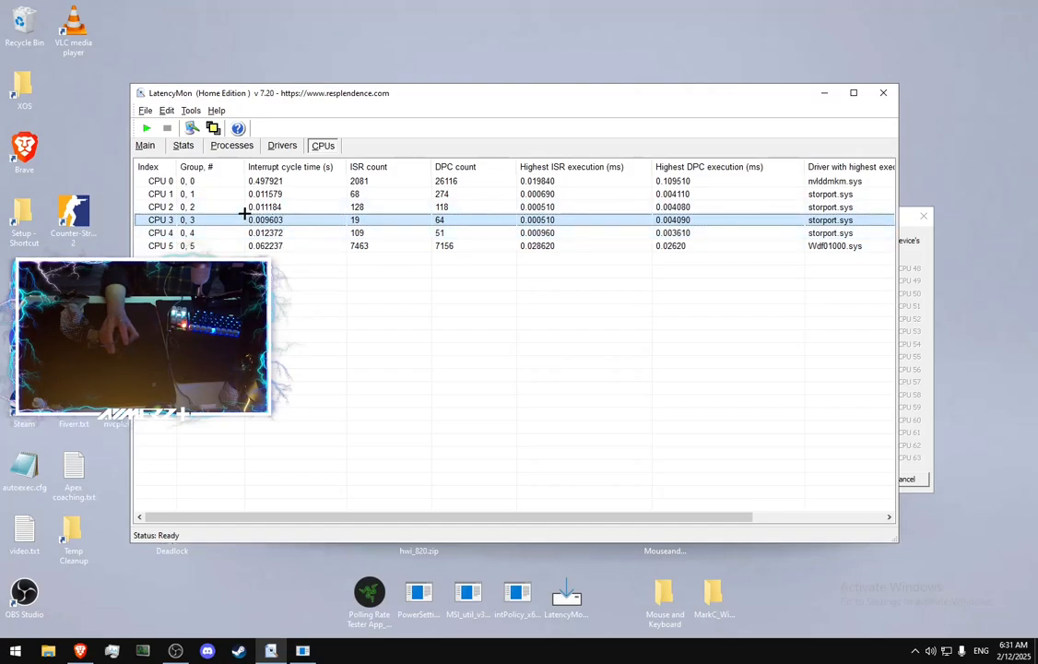
mouse_move(267, 101)
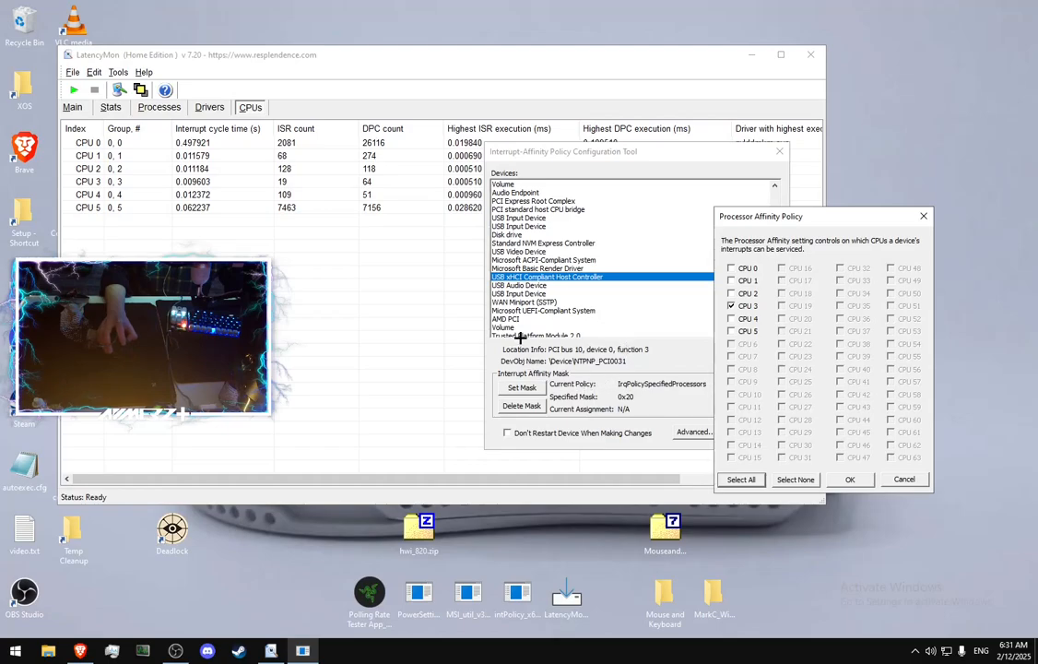
mouse_move(631, 363)
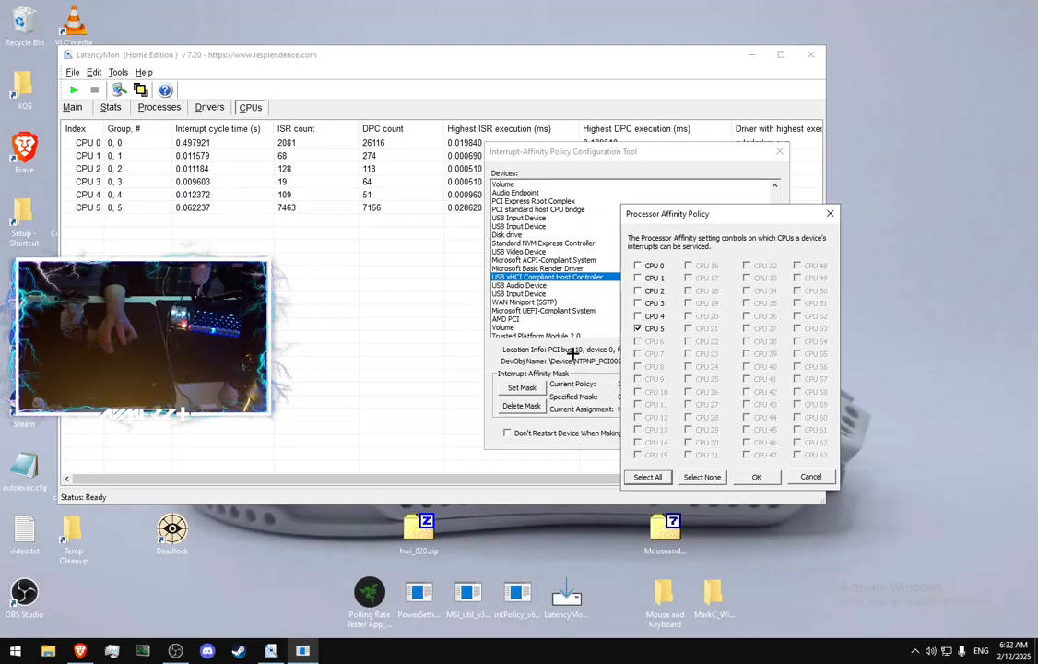
mouse_move(443, 348)
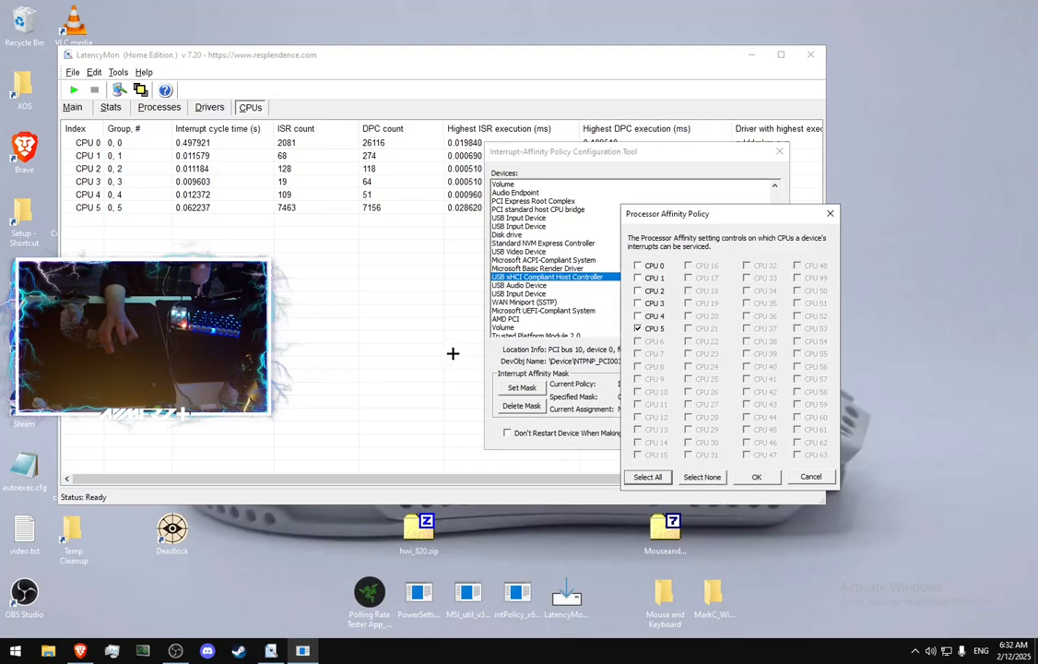
mouse_move(523, 284)
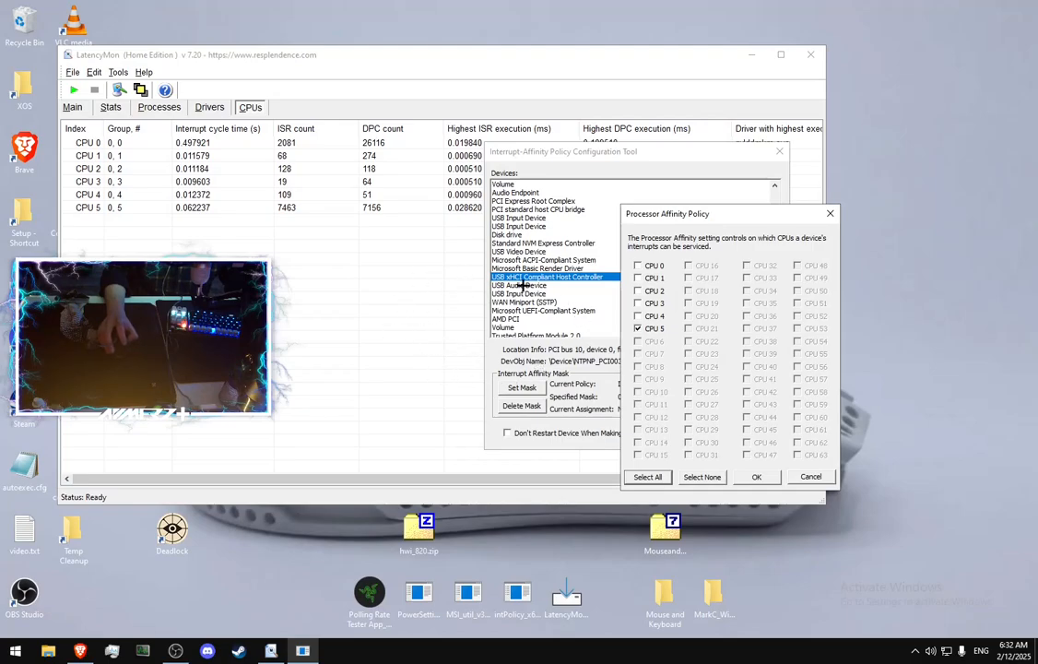
mouse_move(479, 354)
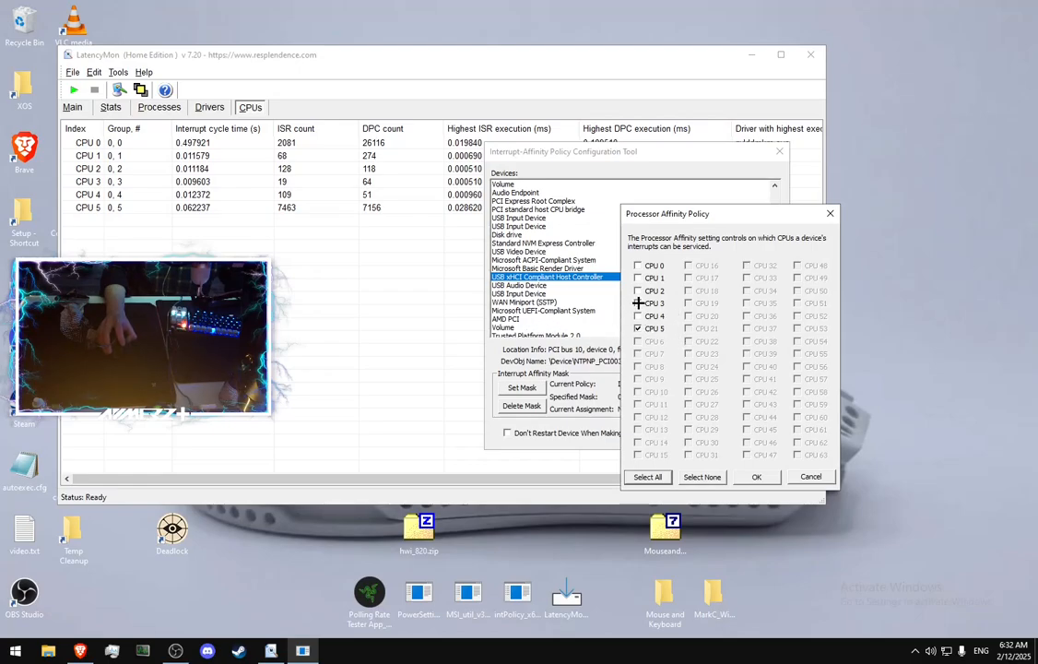
mouse_move(646, 315)
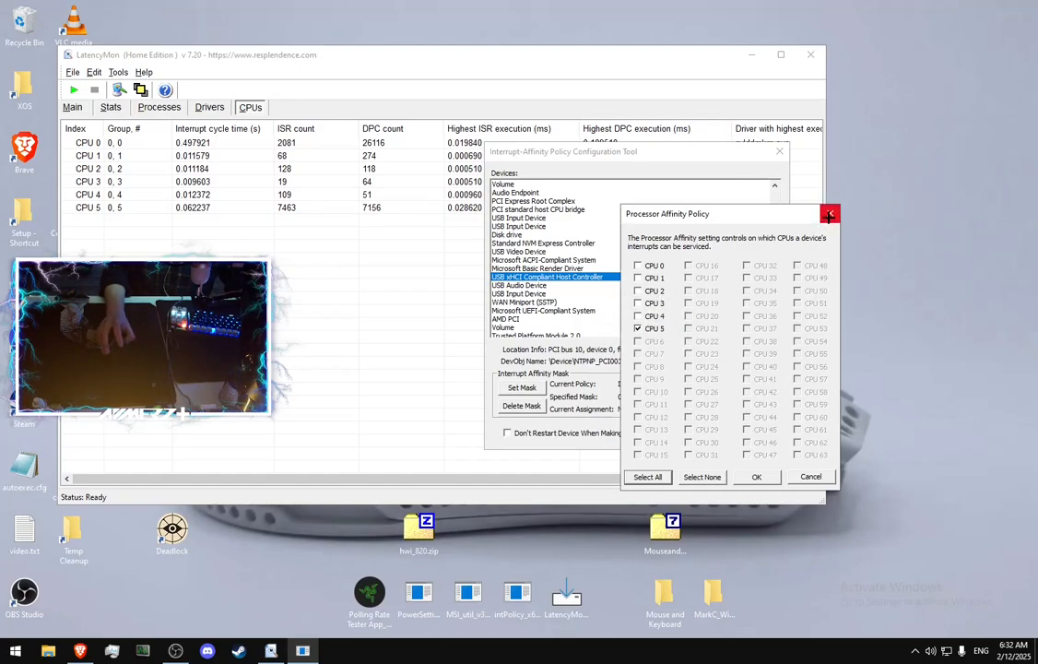
- Confirm CPU 5 affinity for the USB host controller
click(756, 476)
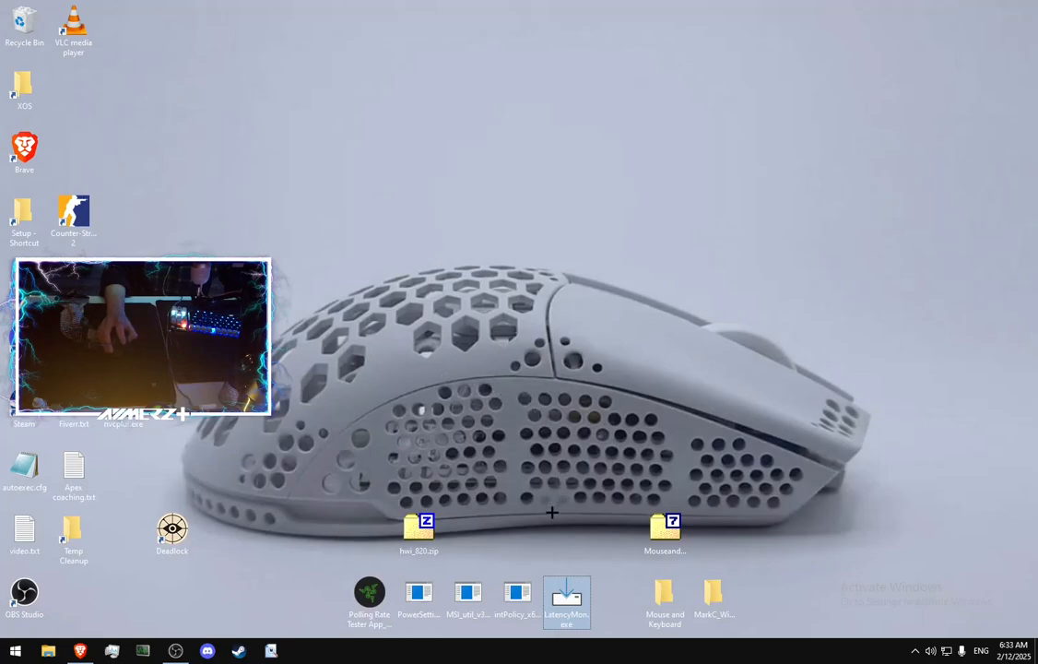
mouse_move(557, 509)
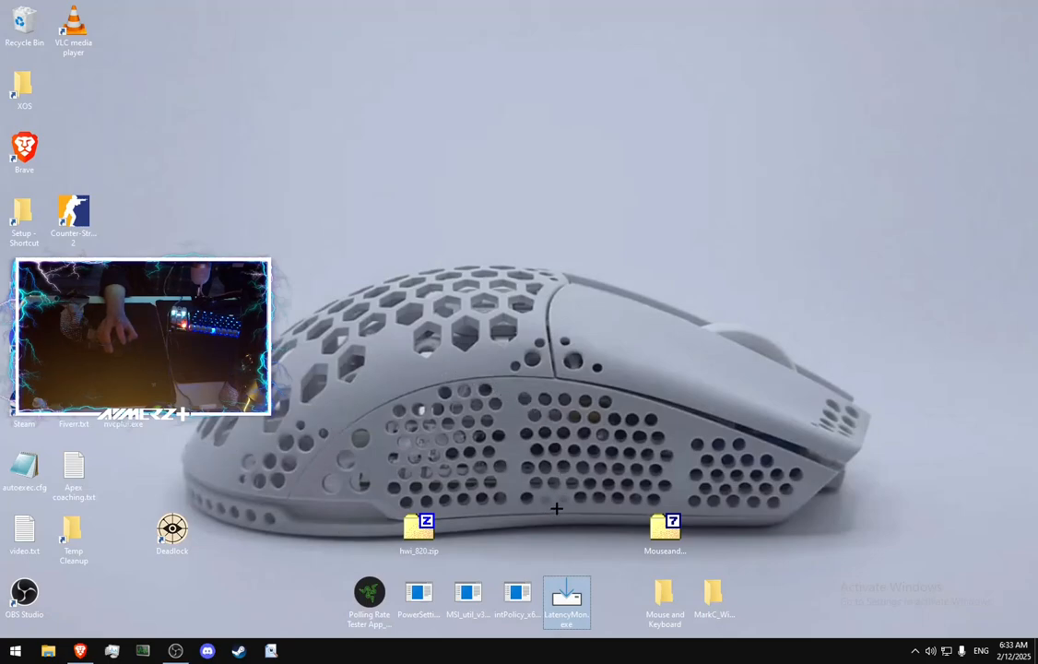
mouse_move(562, 506)
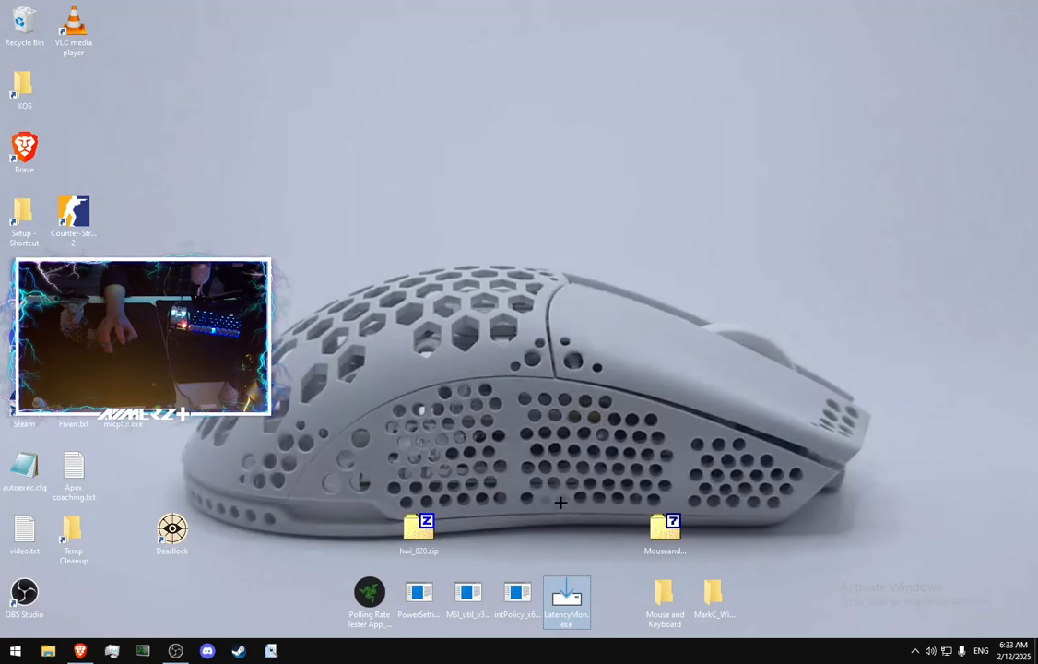
mouse_move(540, 416)
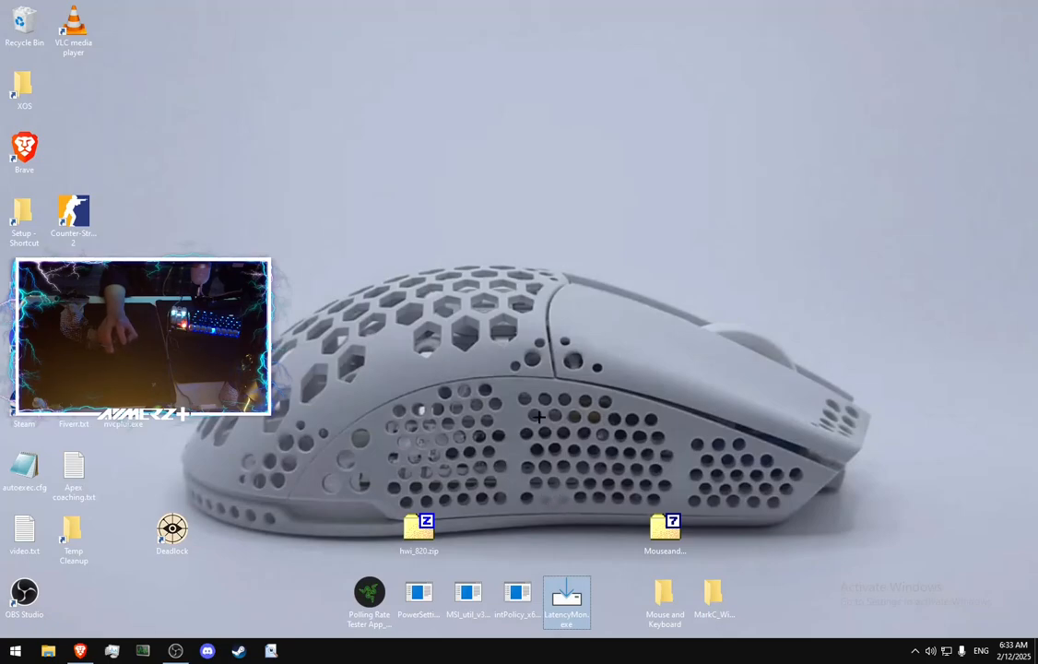
mouse_move(616, 410)
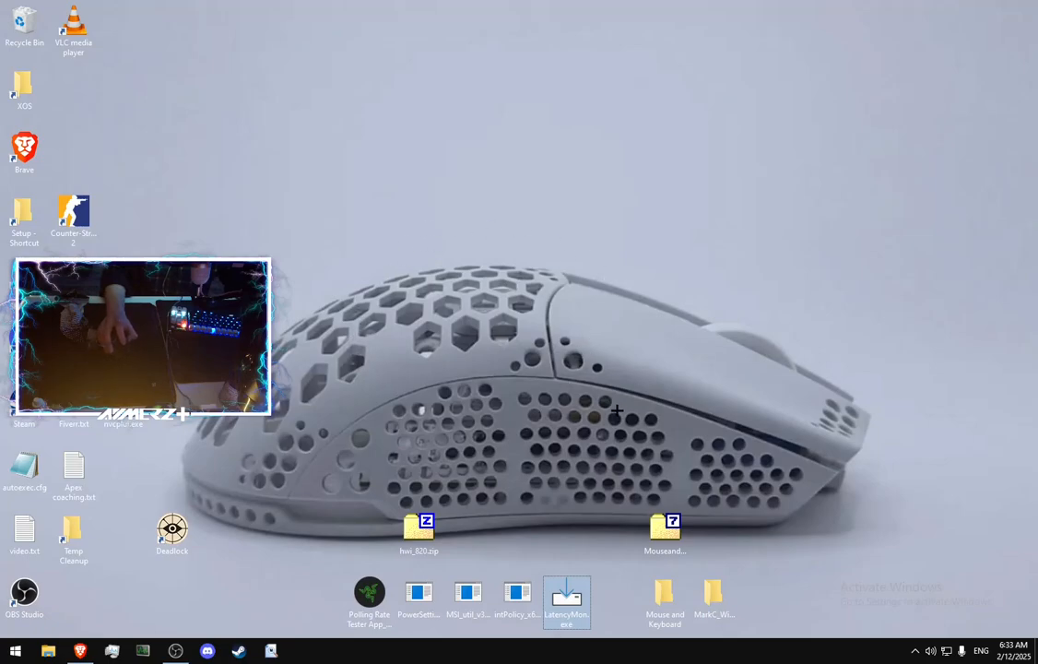
mouse_move(341, 332)
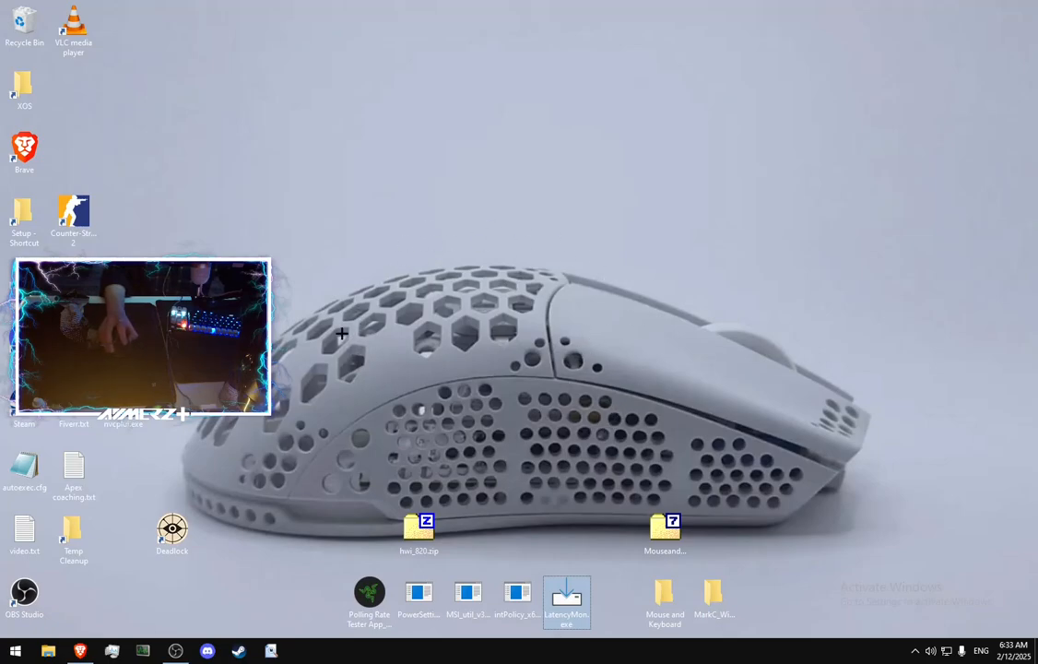
mouse_move(725, 529)
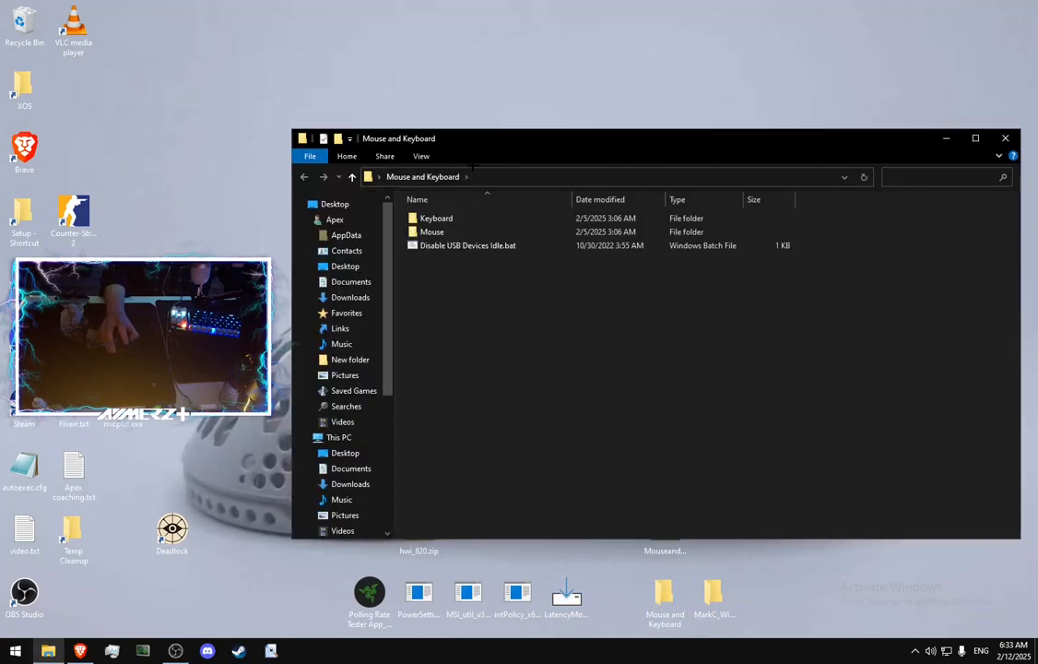
- In the Mouse folder, review the queue size .reg files and bring up actions for Default FixOS (50 Dec).reg
double_click(435, 218)
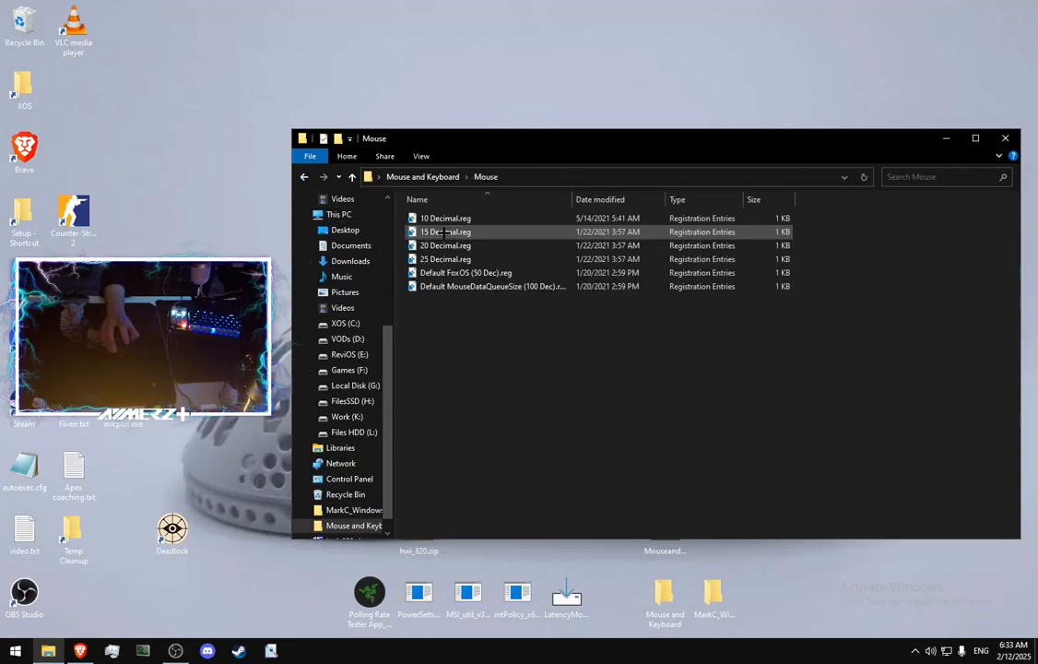
click(465, 273)
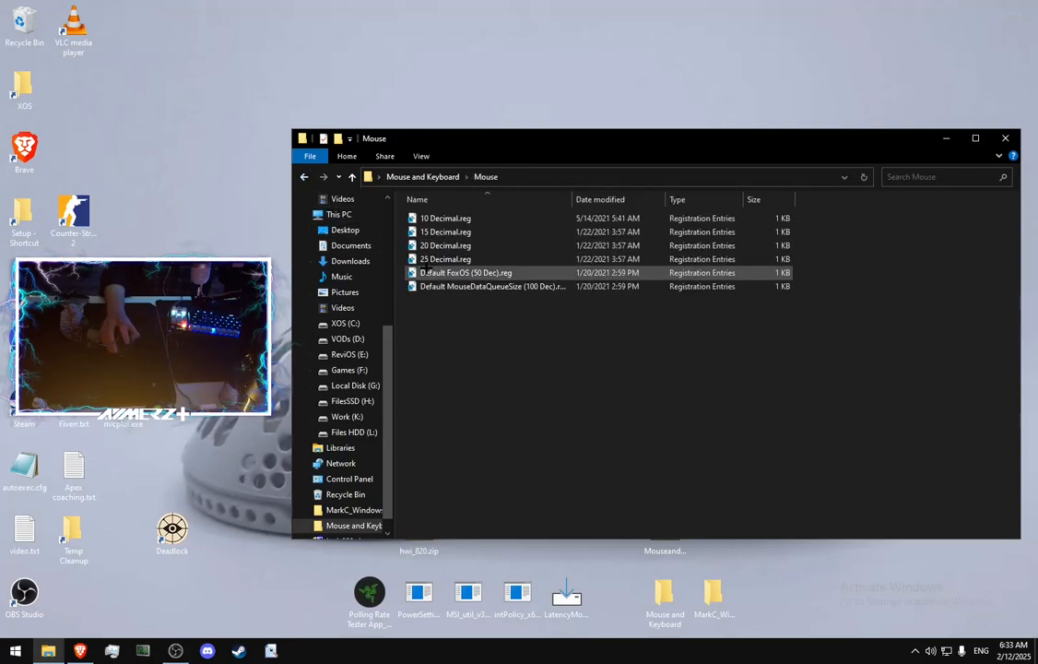
click(446, 258)
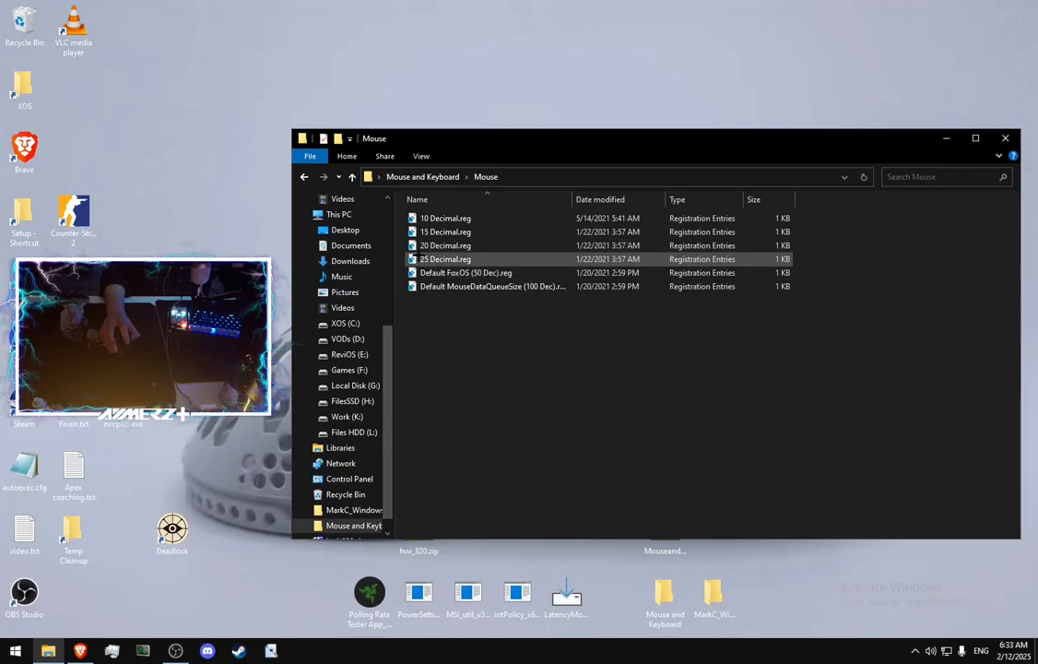
mouse_move(446, 259)
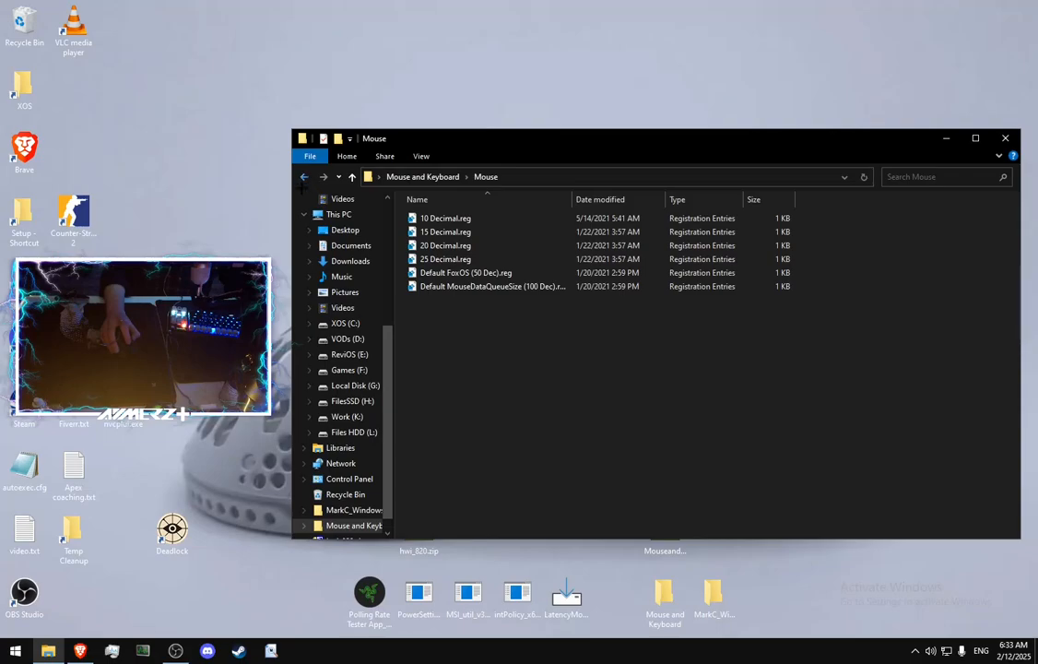
click(495, 286)
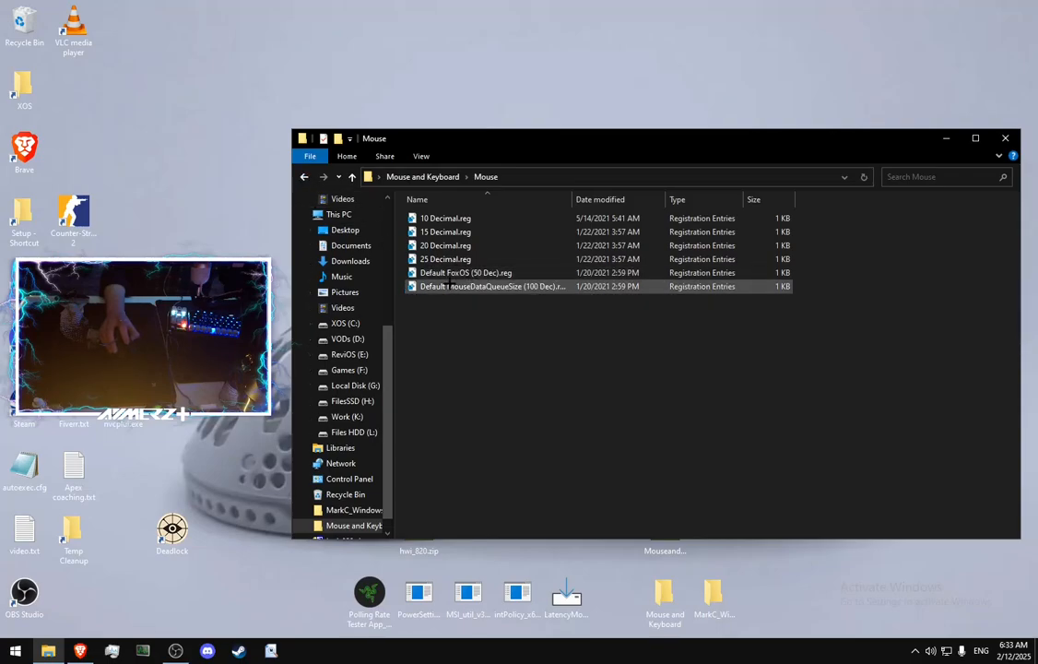
click(465, 273)
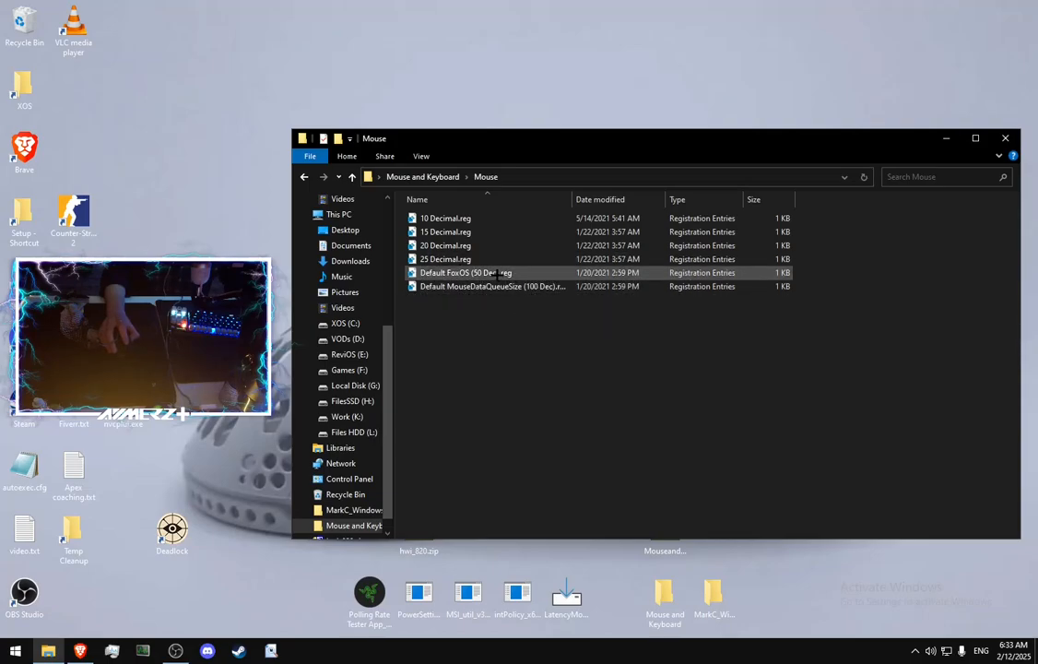
right_click(465, 273)
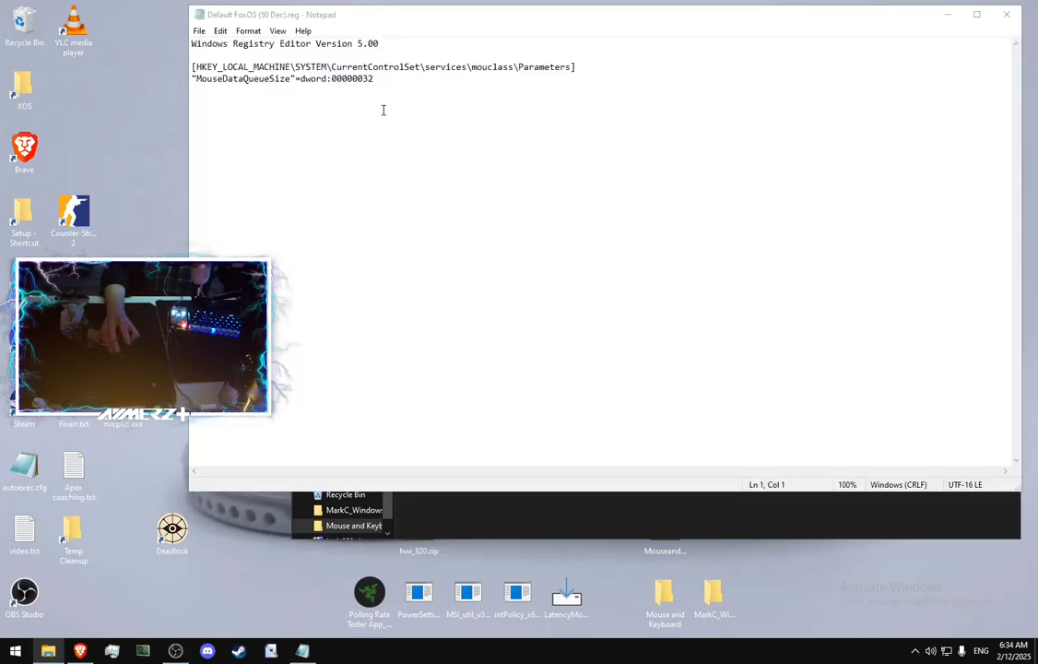
- Open regedit to the mouclass Parameters key and edit MouseDataQueueSize, currently 25
text(REGE)
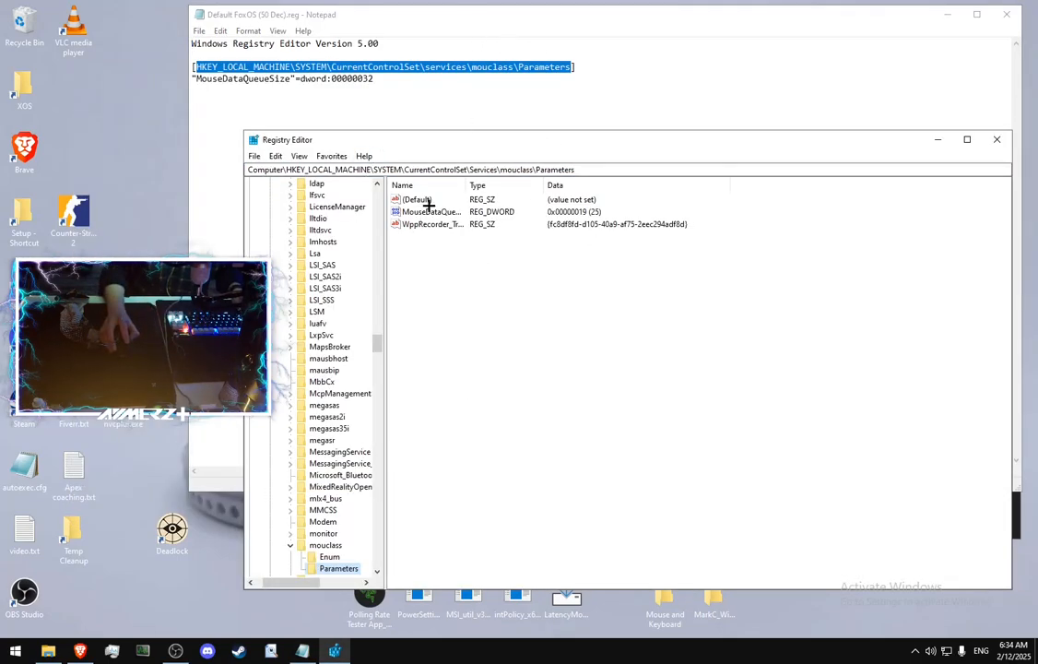
double_click(432, 210)
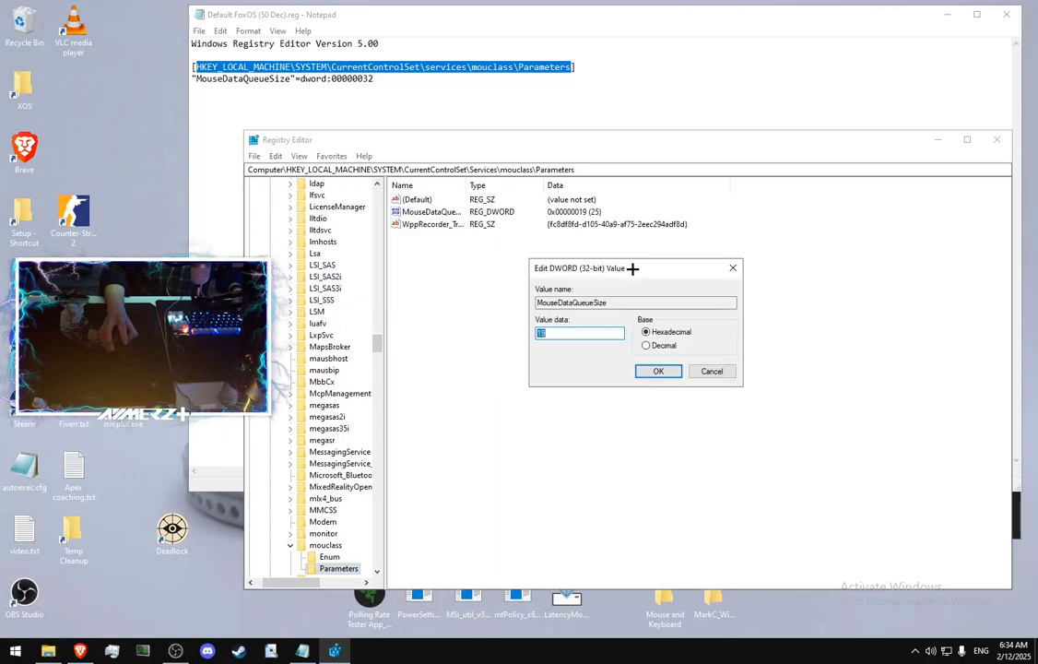
click(646, 344)
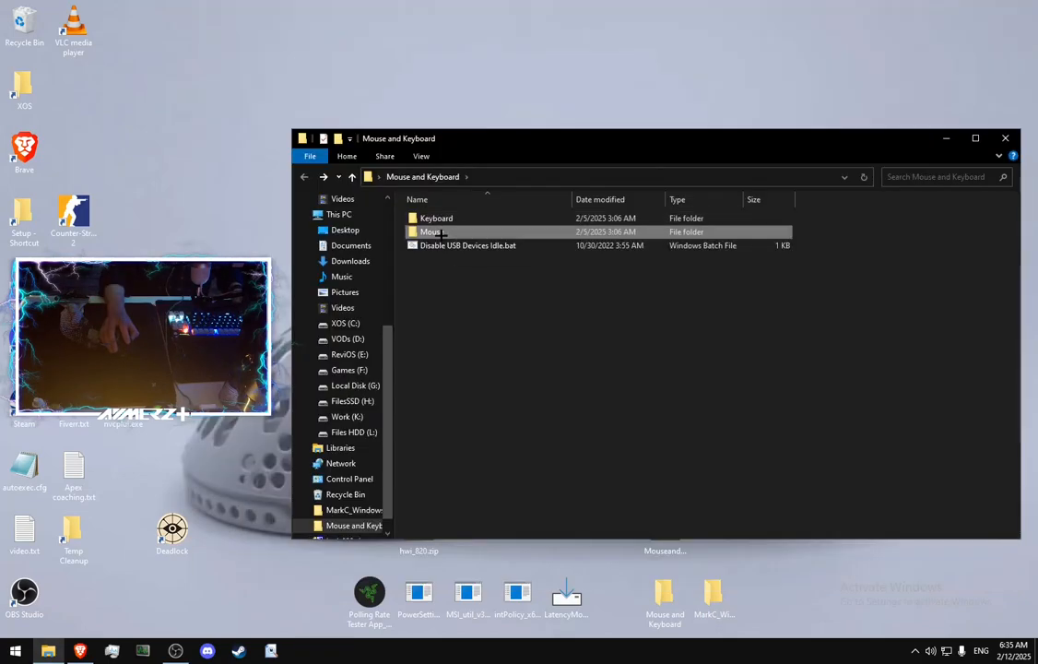
- Select the Keyboard folder, browse the MarkC MouseFix folder's Windows 10 Fixes, then close the window
click(436, 217)
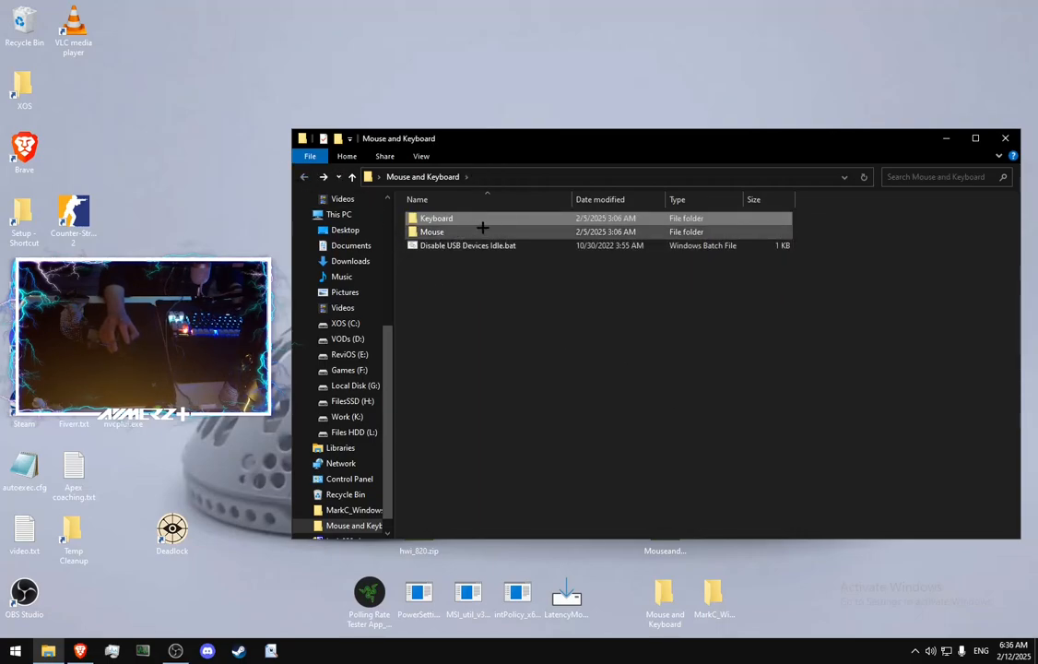
click(469, 246)
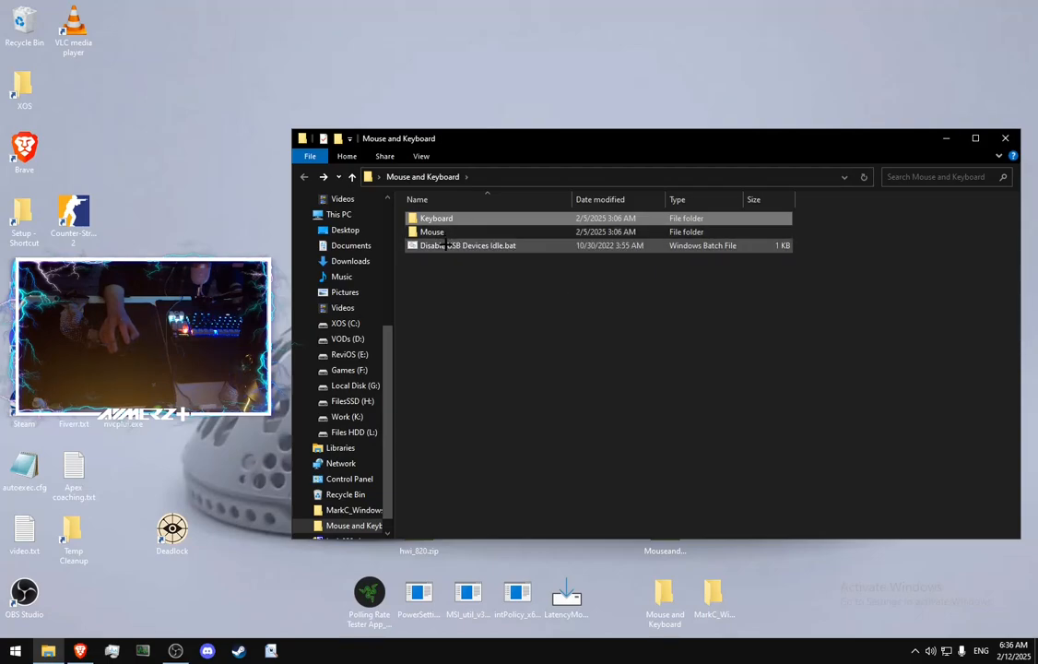
mouse_move(465, 245)
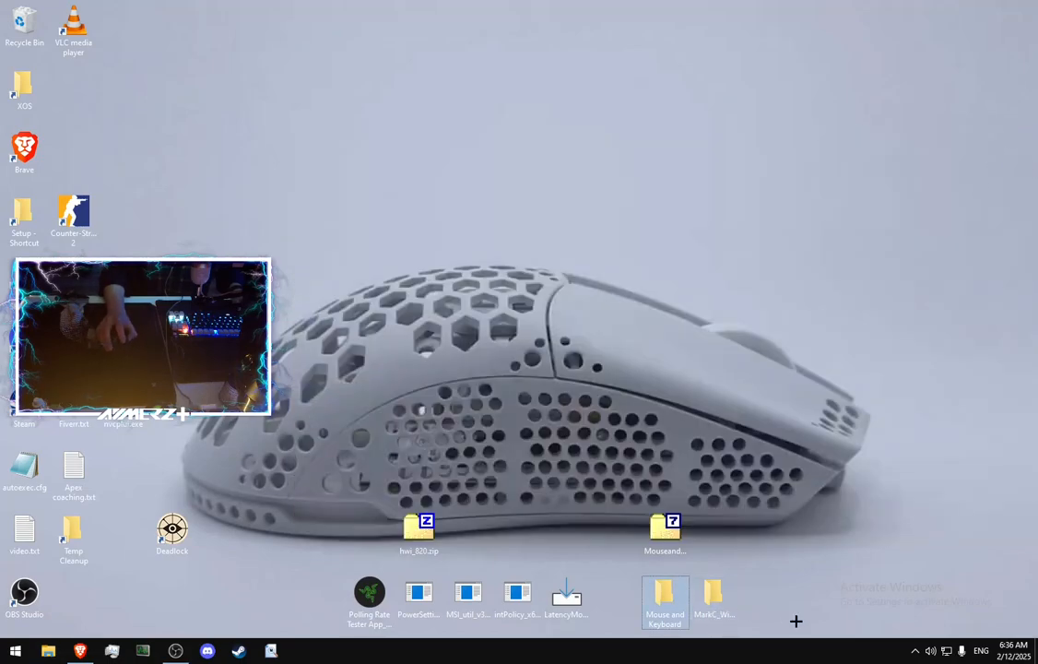
double_click(712, 598)
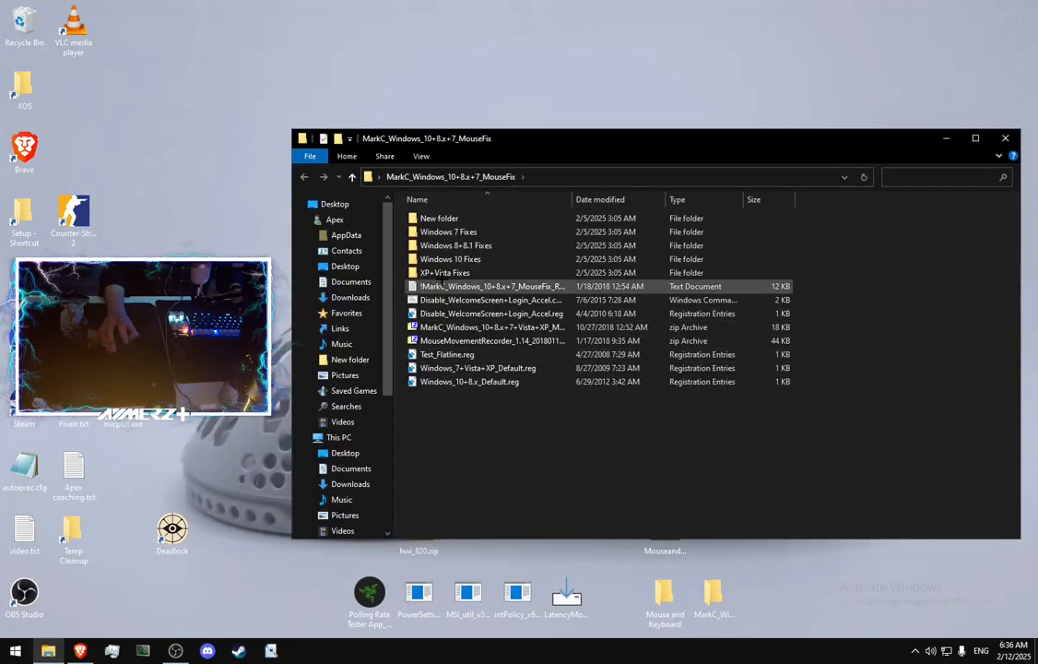
double_click(450, 258)
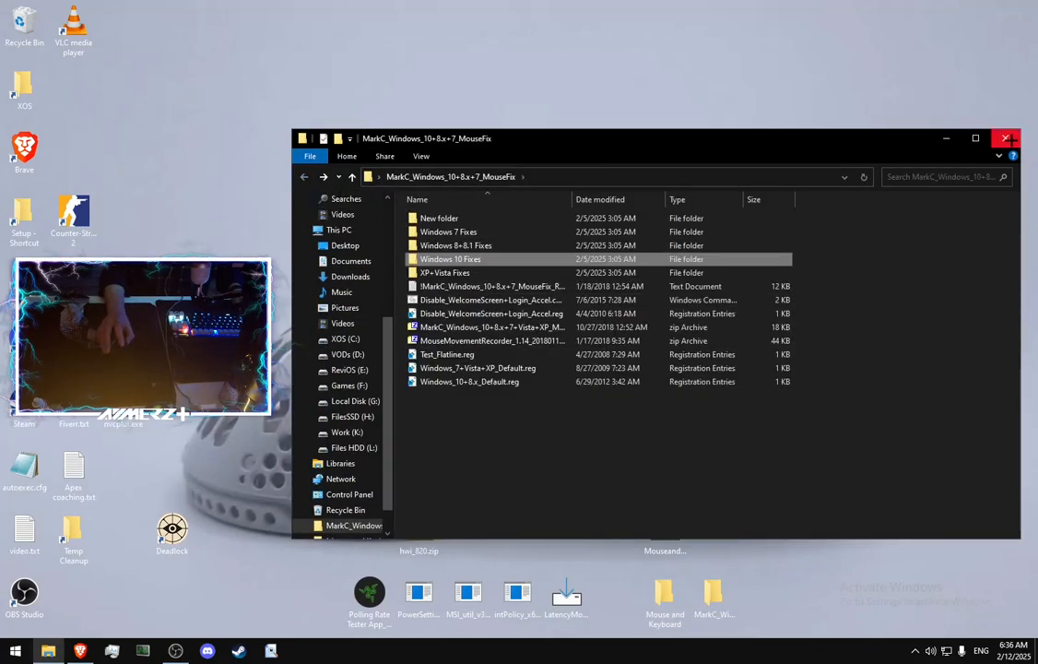
click(1005, 138)
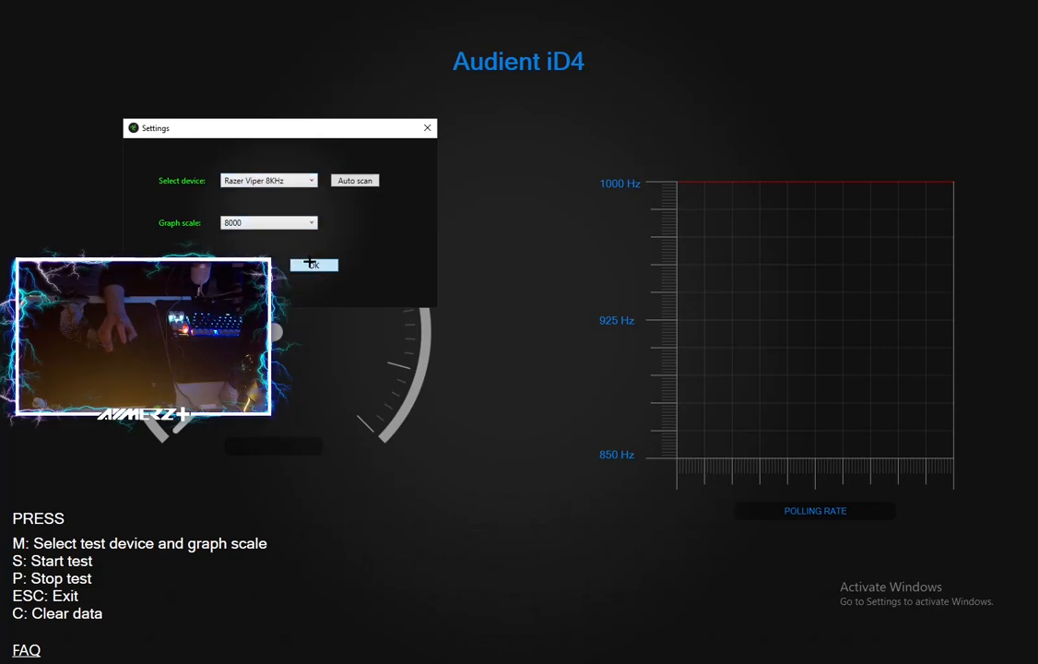
- Confirm Razer Viper 8KHz as the test device with an 8000 Hz graph scale
click(313, 266)
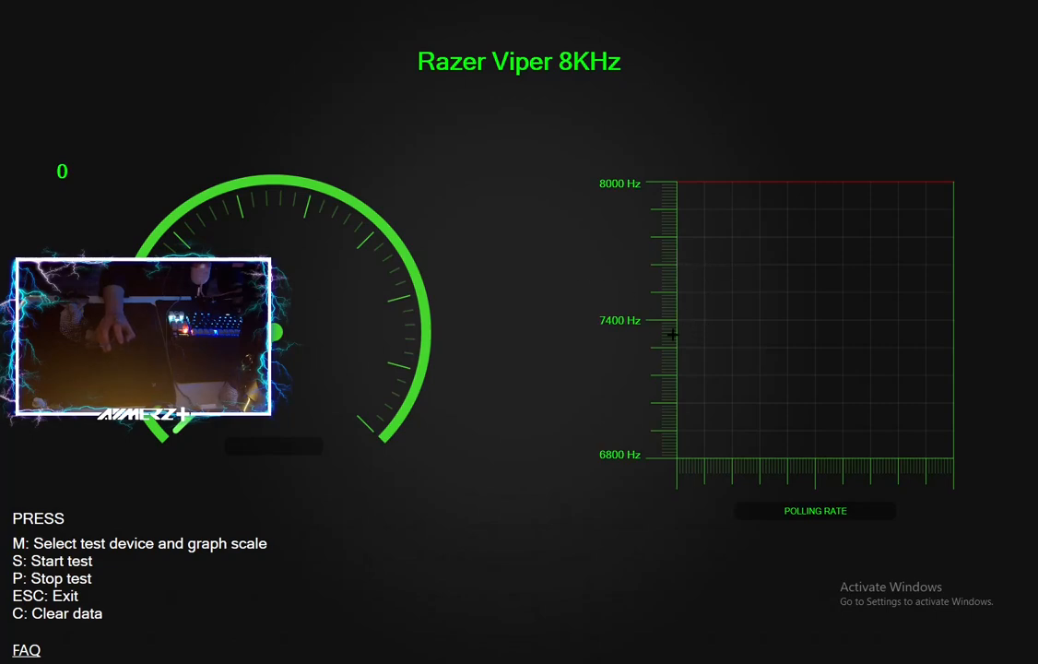
mouse_move(745, 170)
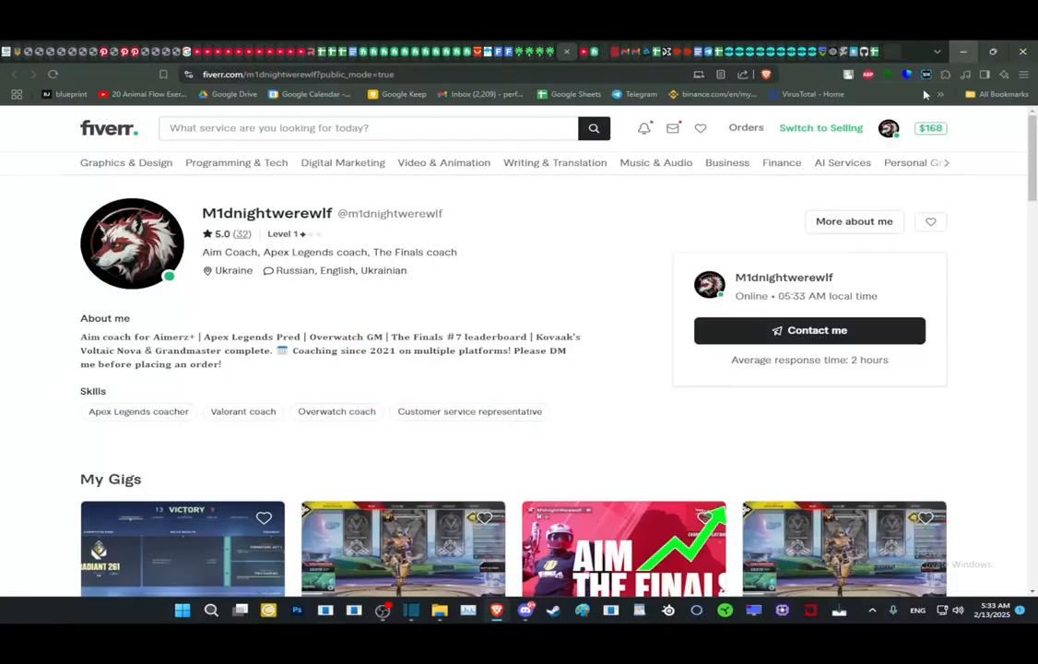
- Browse the aim coach's reviews and start a message to the seller
scroll(down, 3)
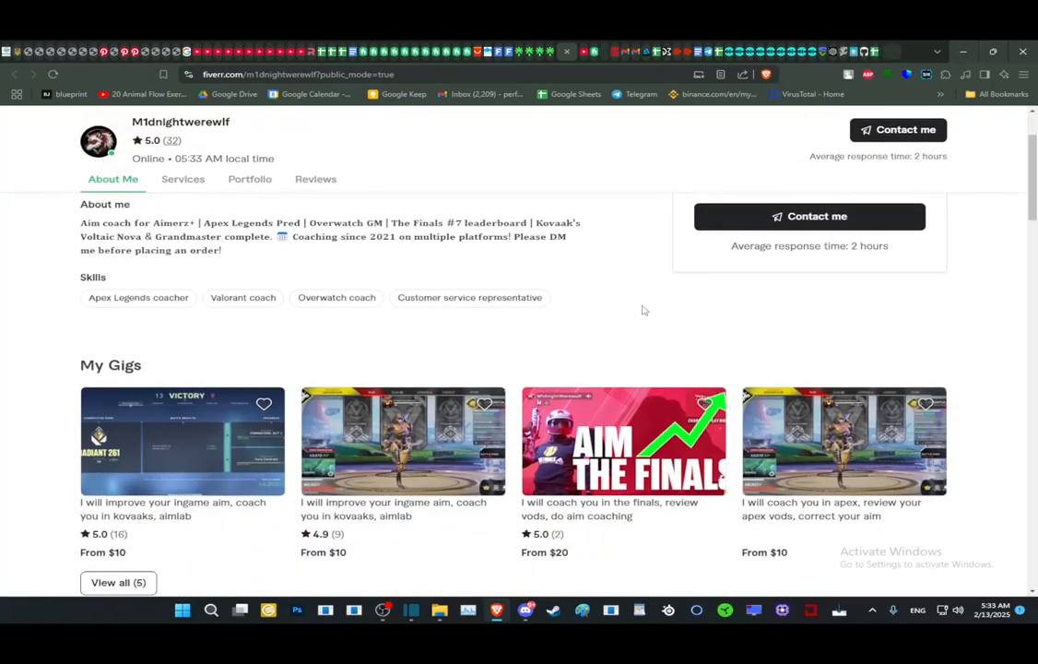
click(315, 179)
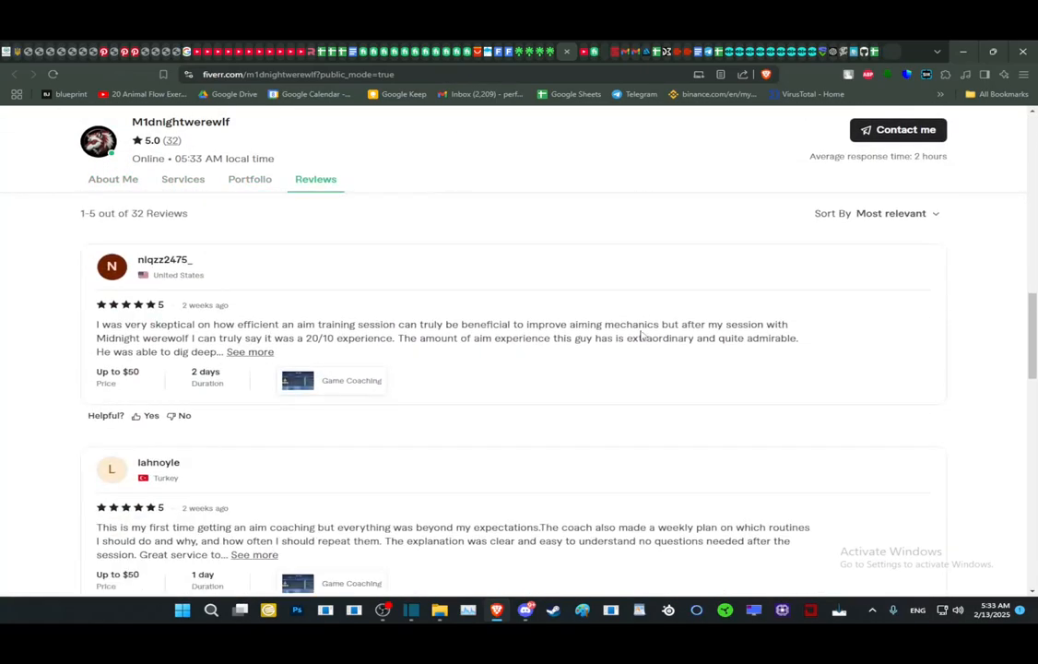
scroll(down, 3)
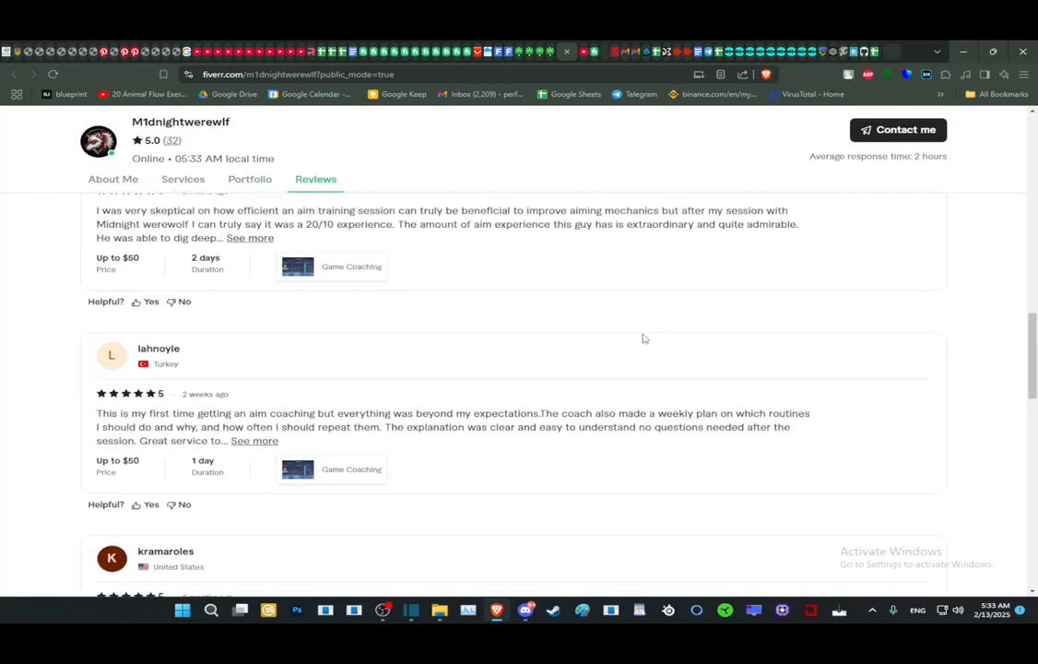
click(898, 129)
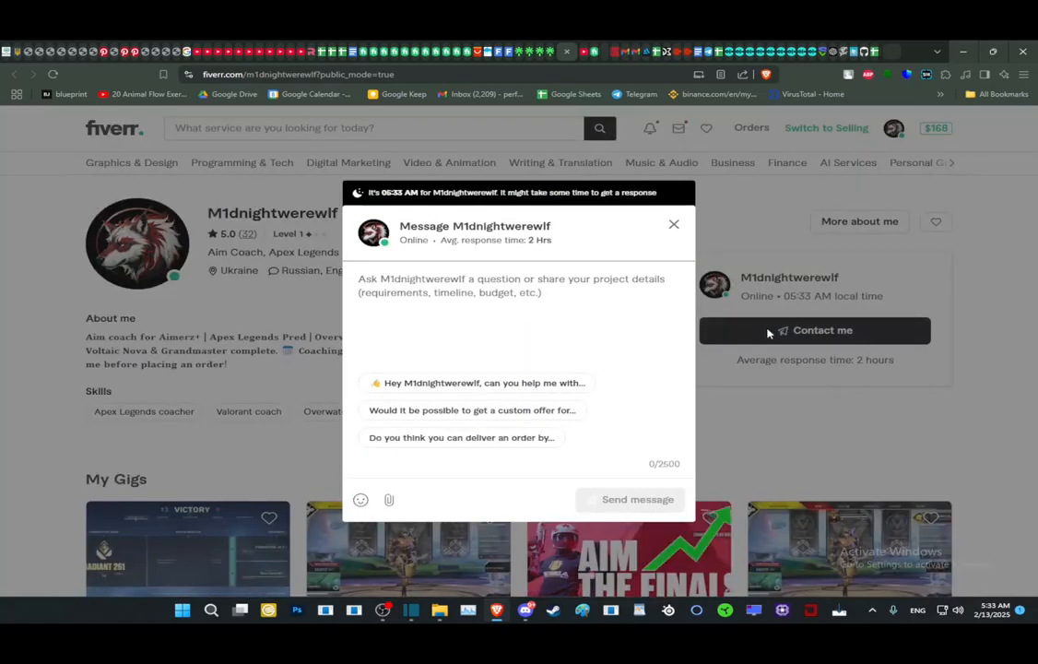
mouse_move(543, 375)
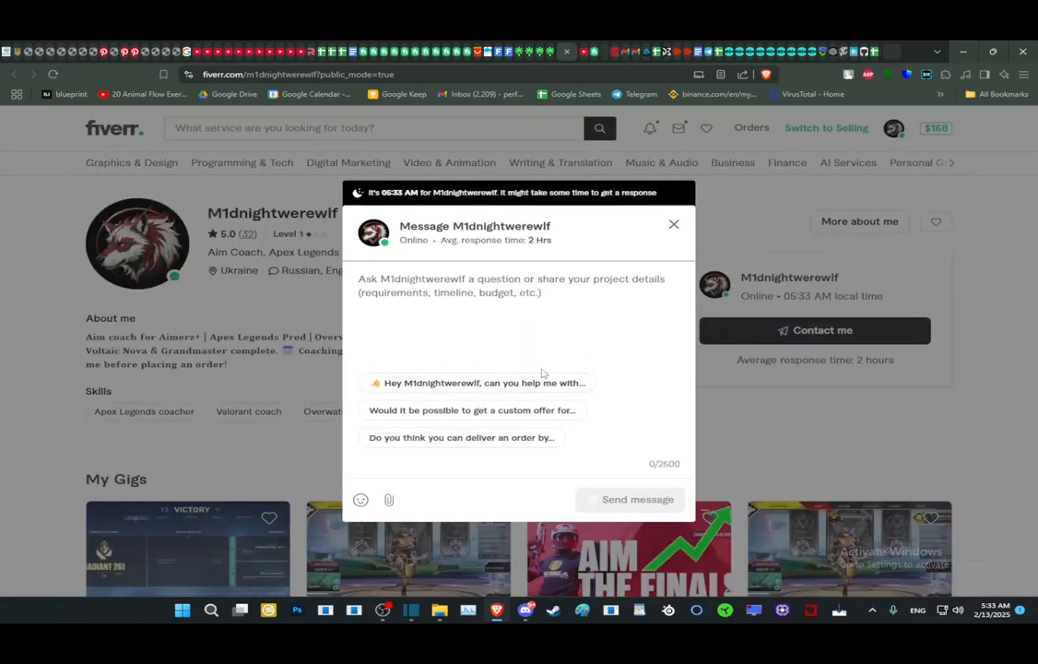